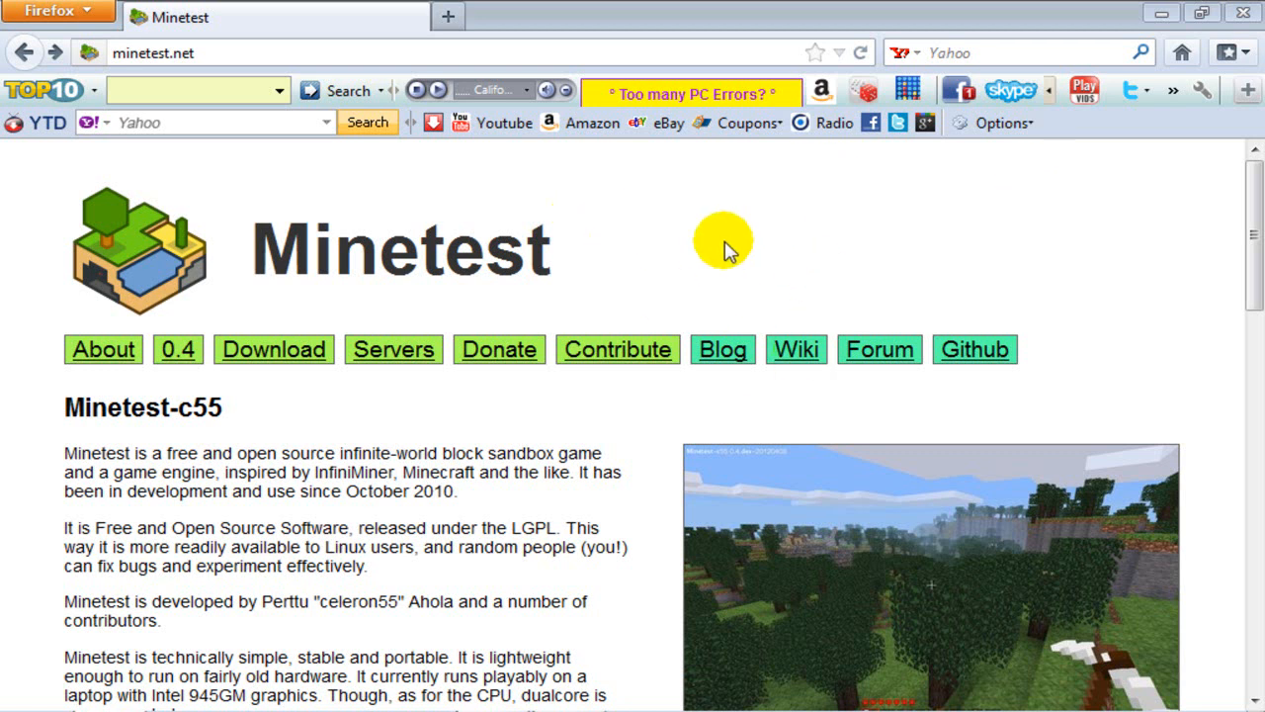
mouse_move(939, 9)
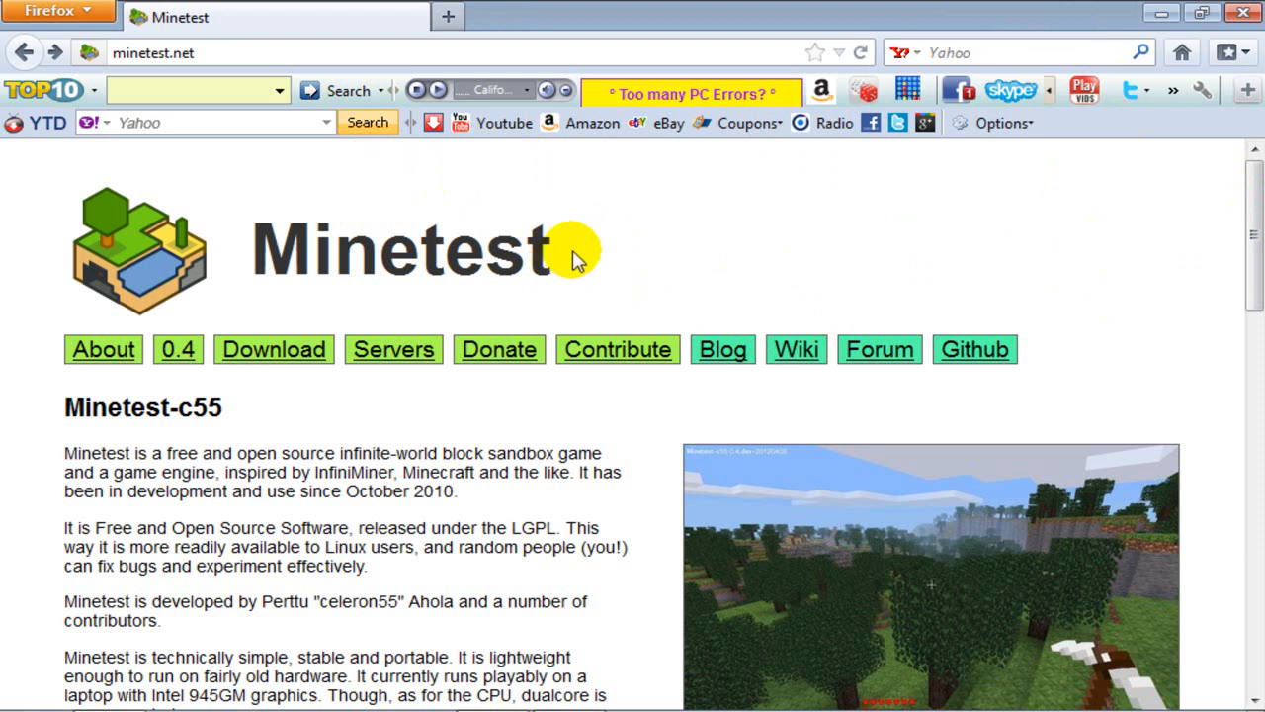
mouse_move(261, 272)
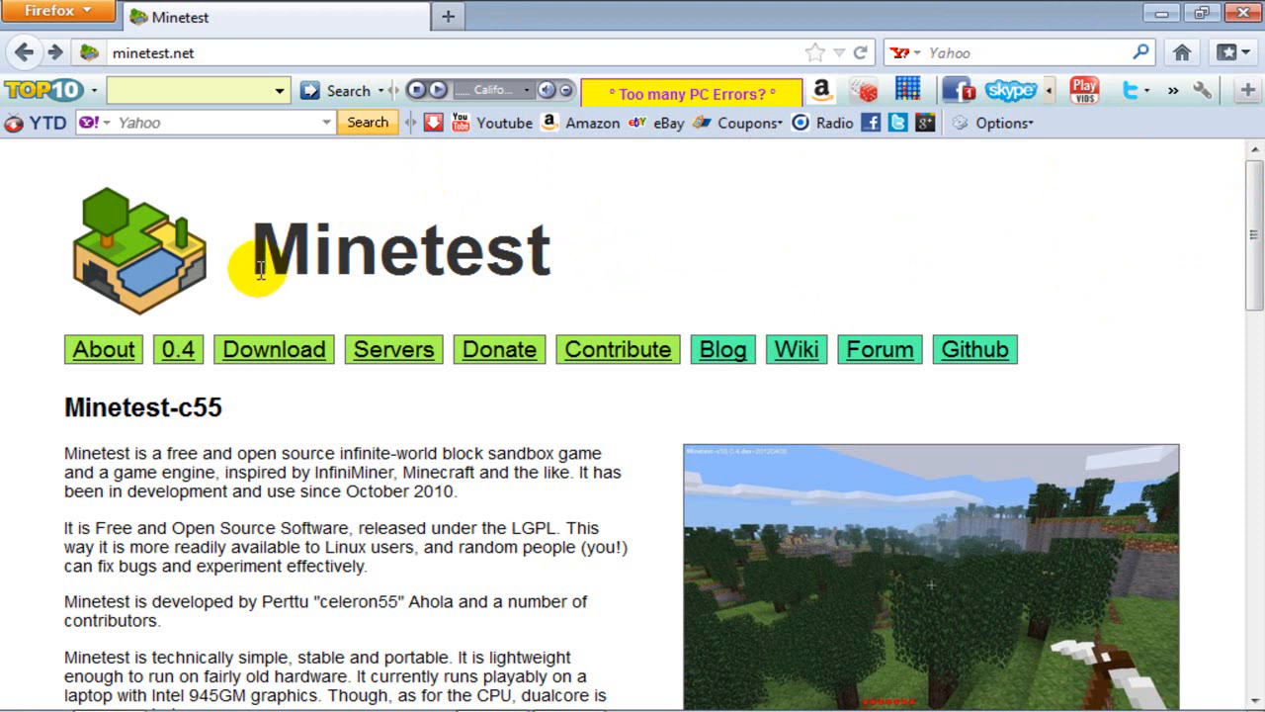
mouse_move(909, 302)
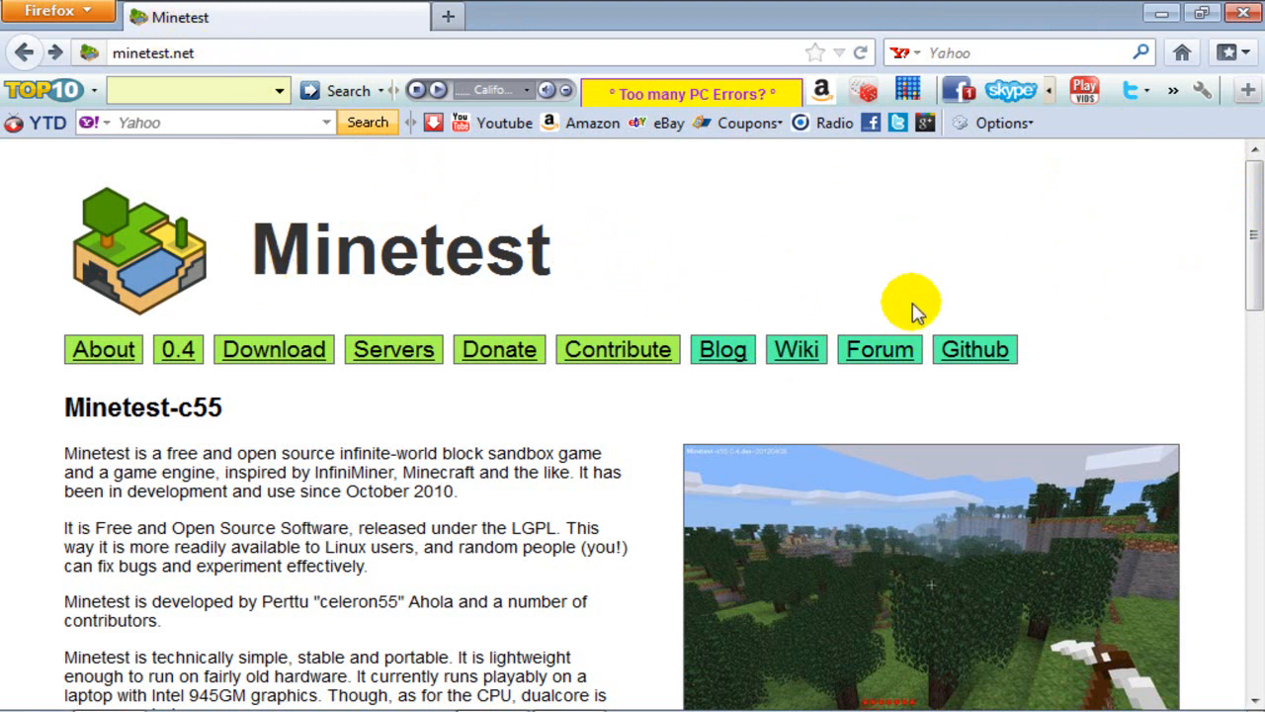
mouse_move(274, 348)
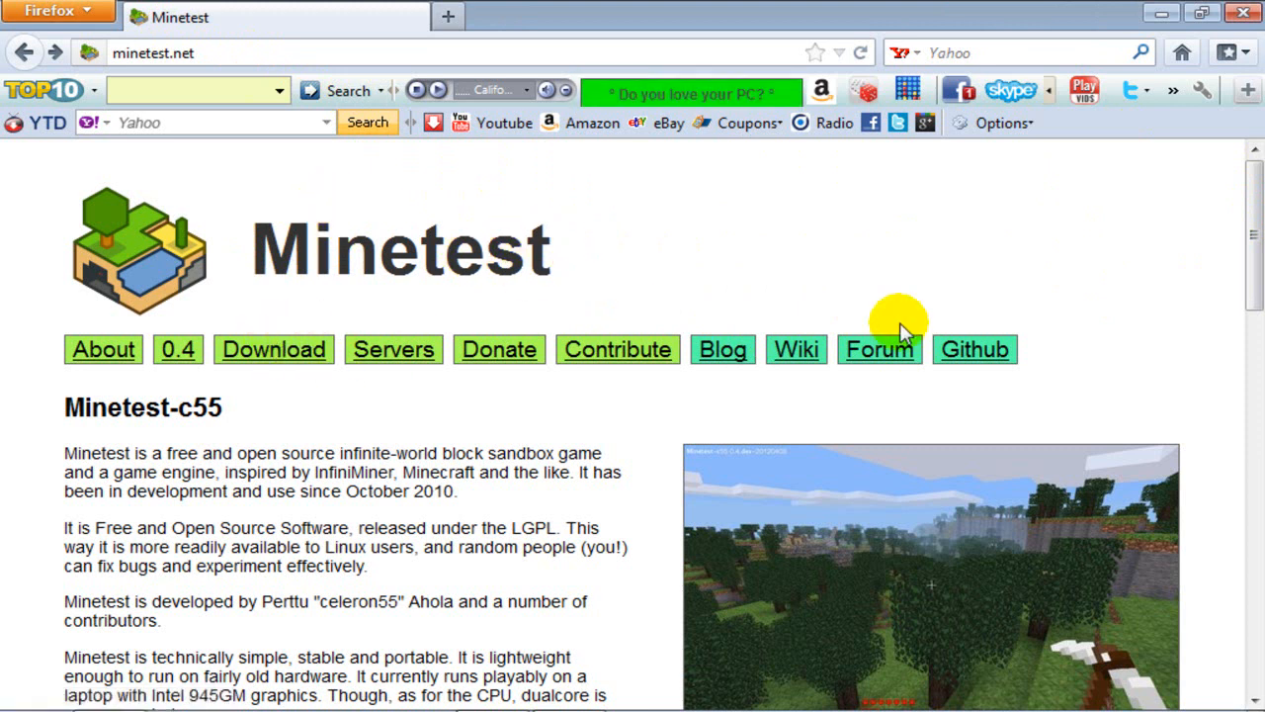
- Browse the Minetest site and go to its Download page from the nav bar
scroll(down, 3)
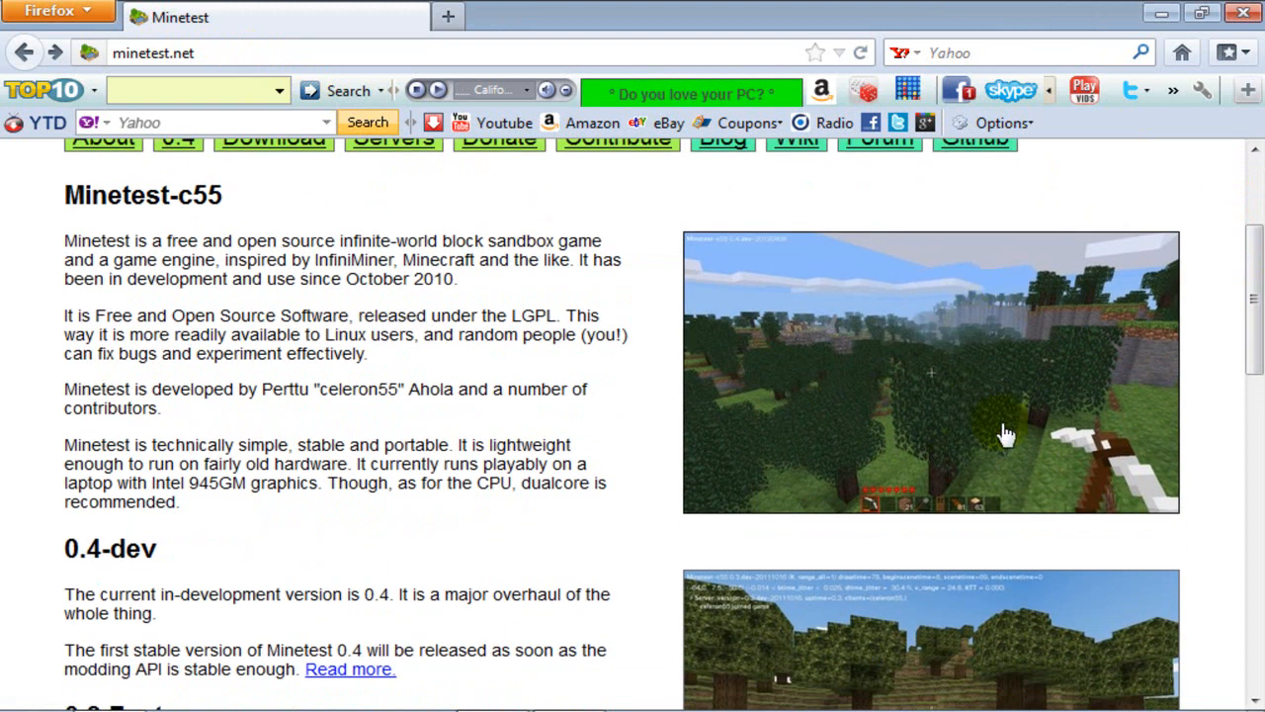
scroll(down, 3)
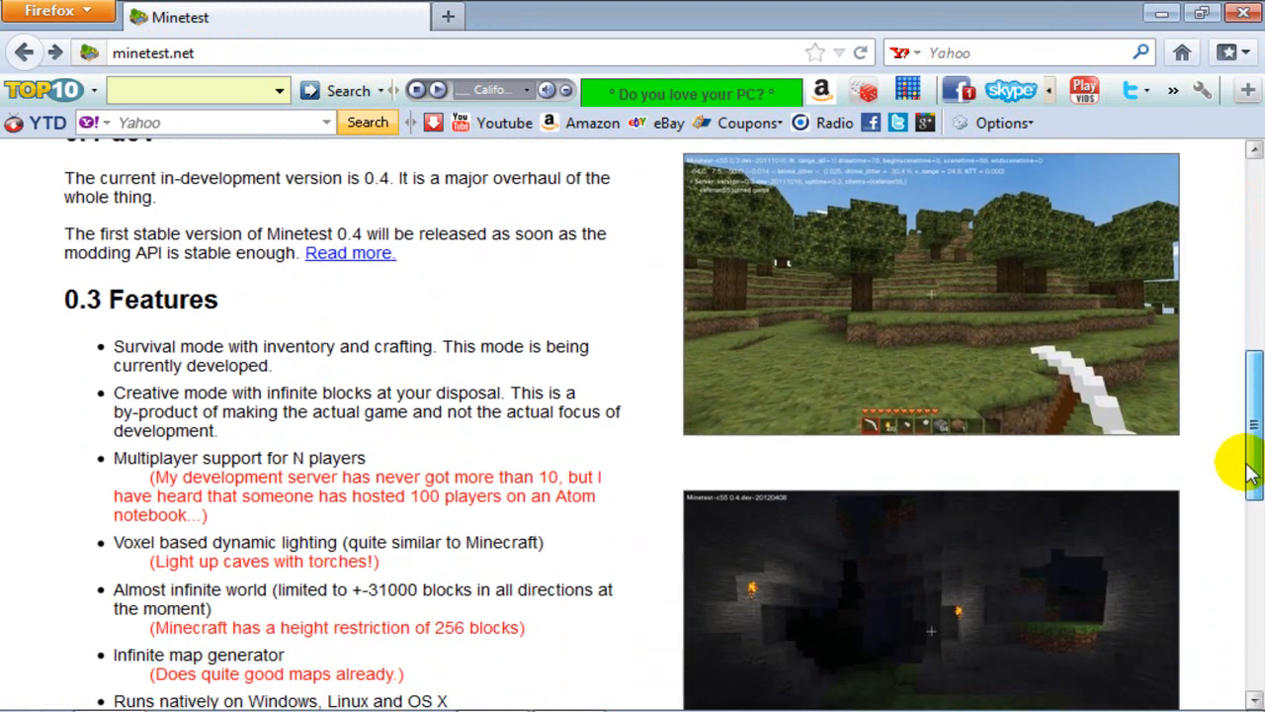
scroll(down, 3)
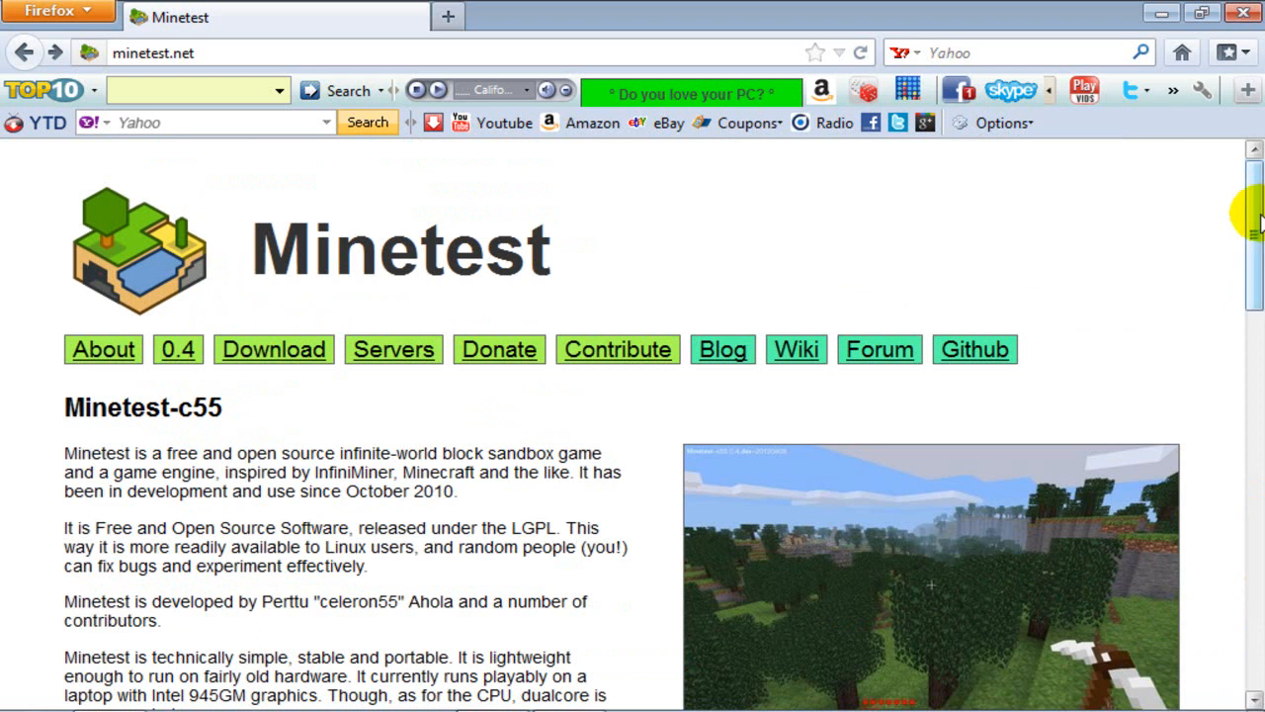
mouse_move(178, 261)
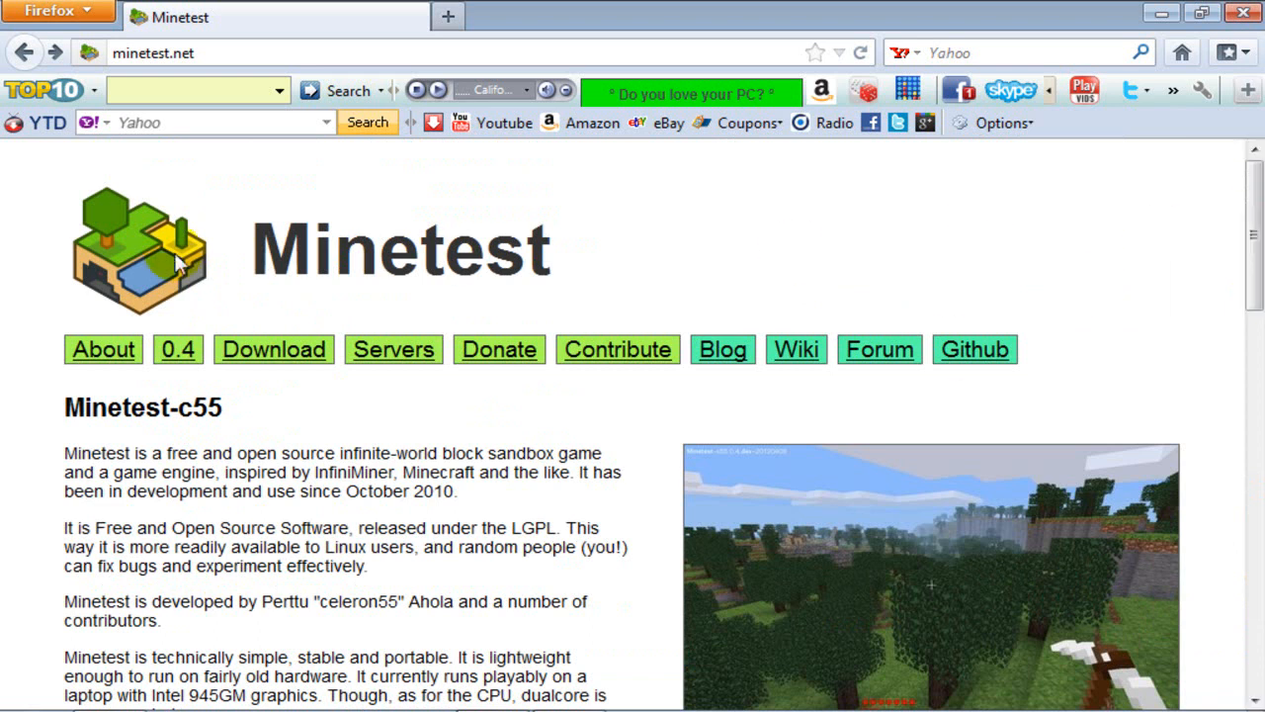
click(154, 53)
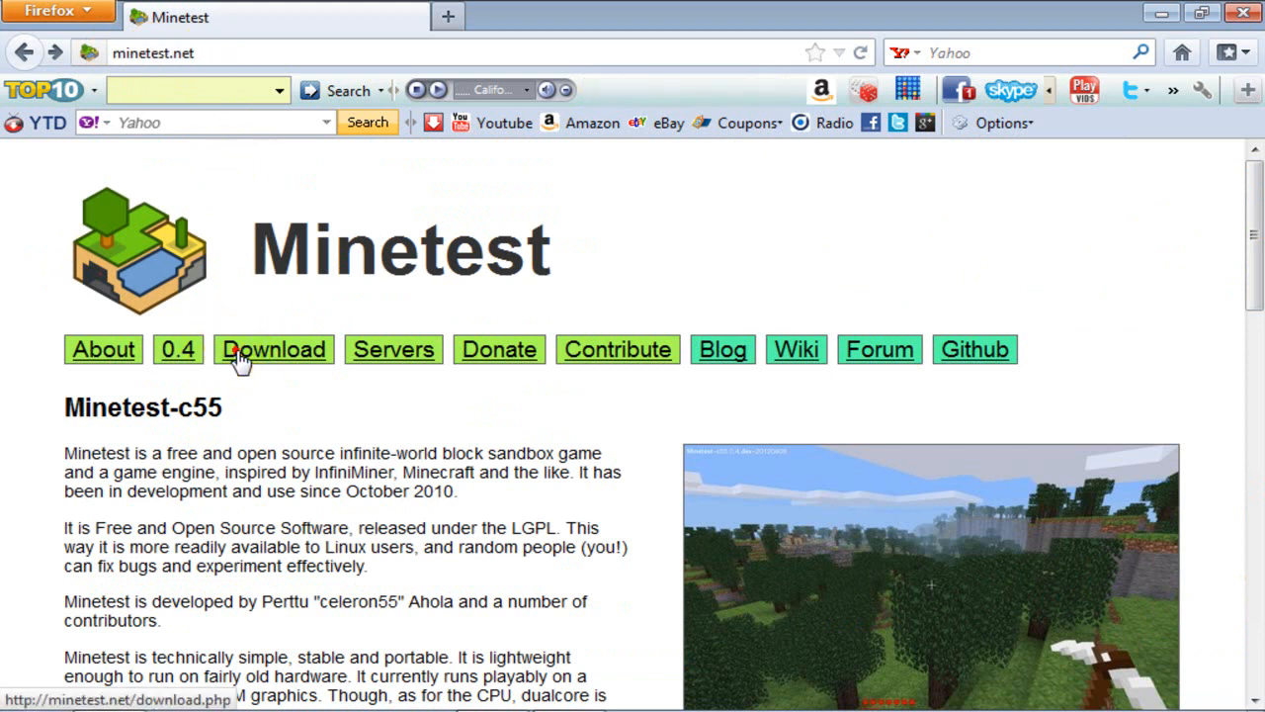
click(274, 349)
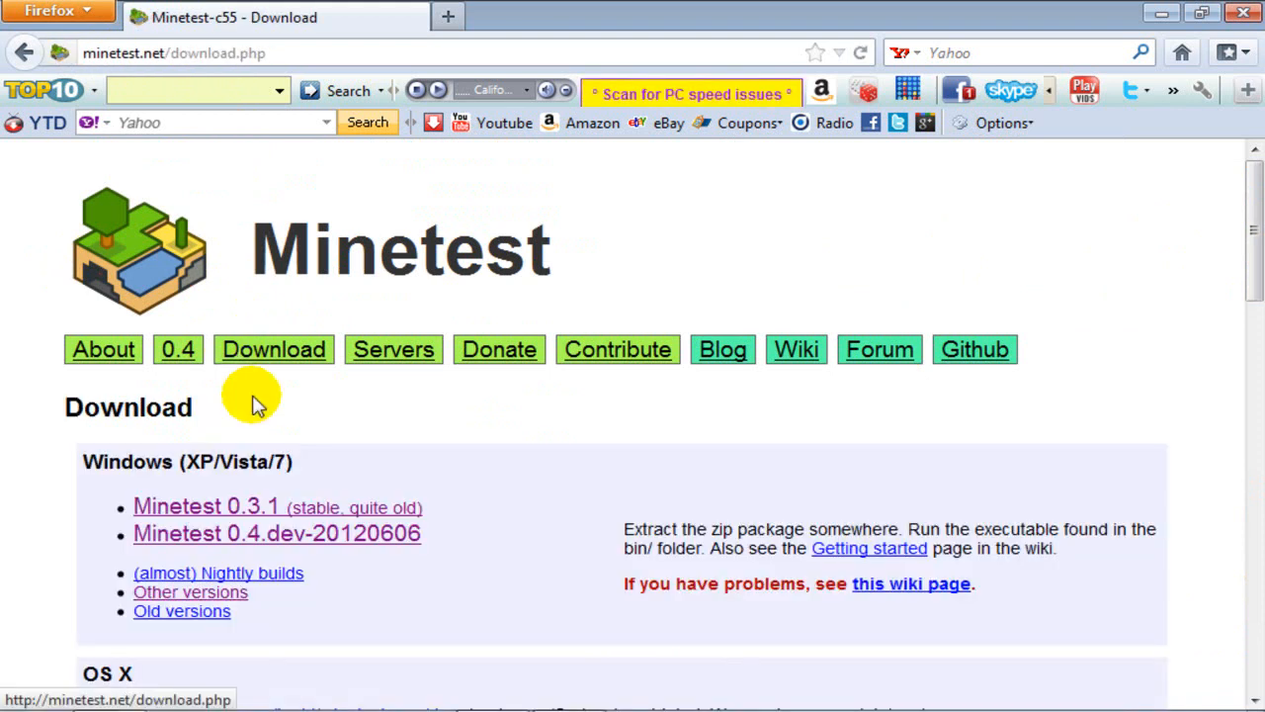
- Review the Windows, OS X, Linux and other platform download options
scroll(down, 3)
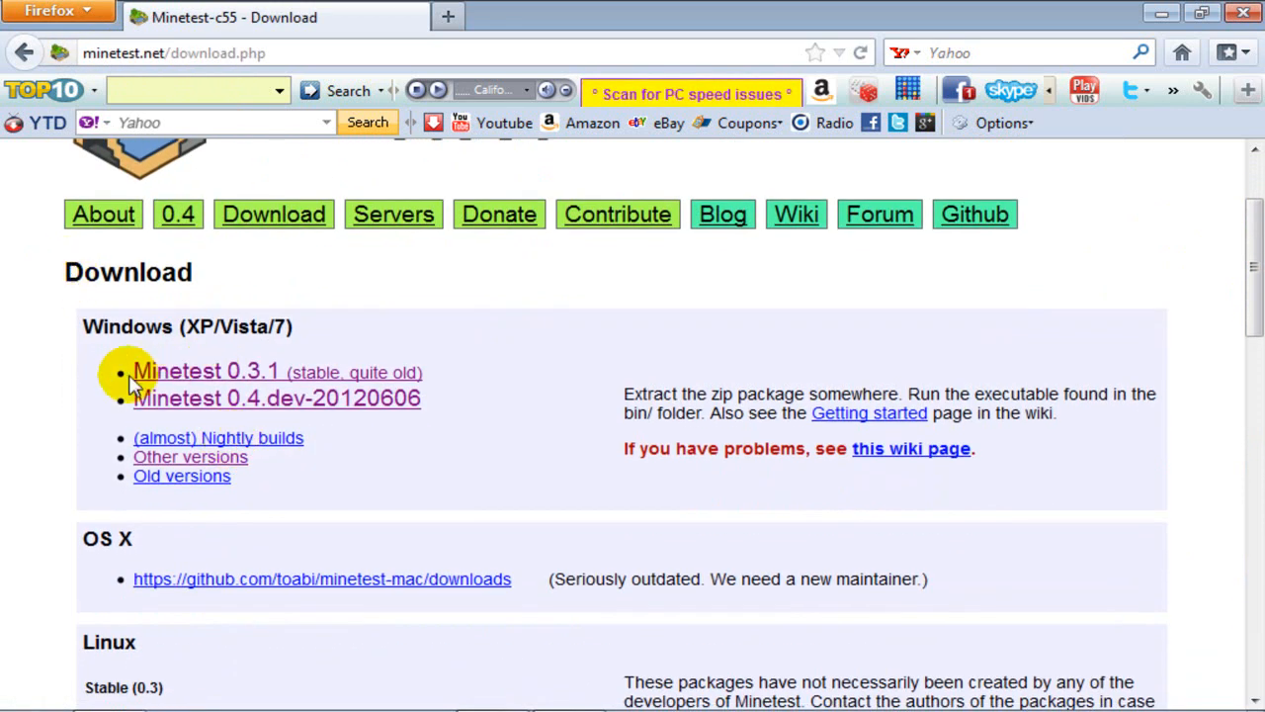
mouse_move(302, 359)
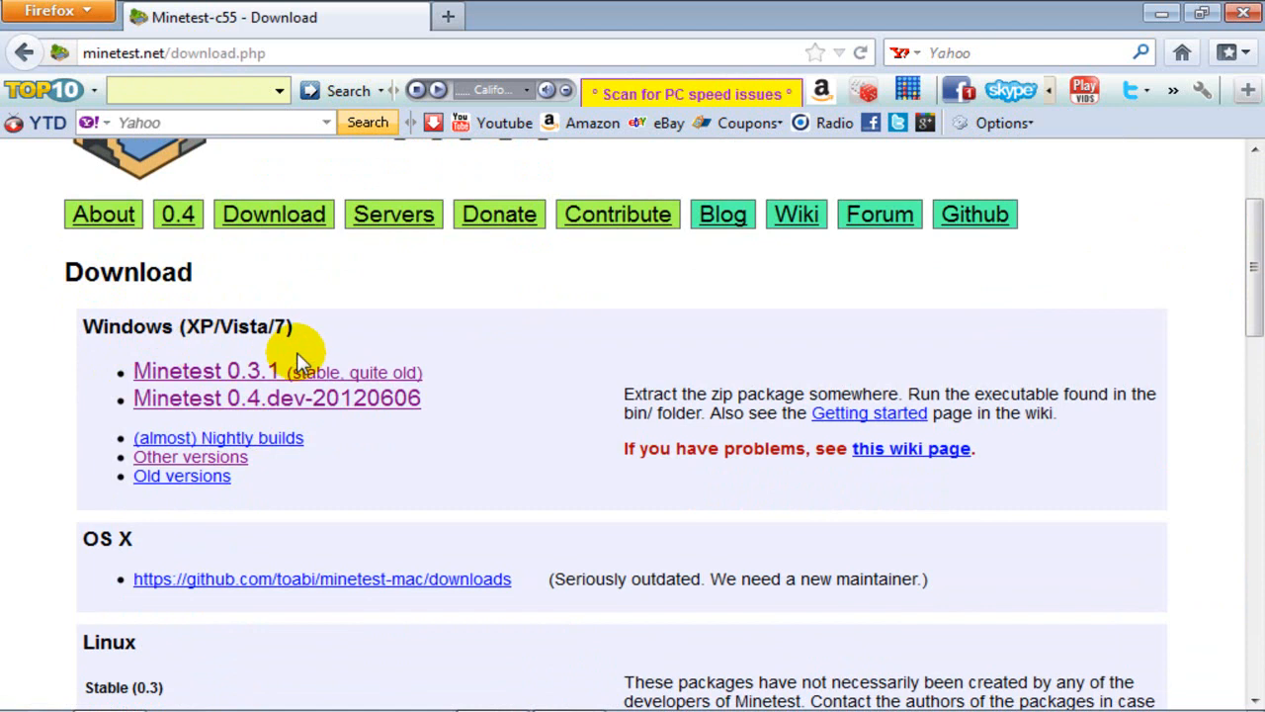
mouse_move(252, 451)
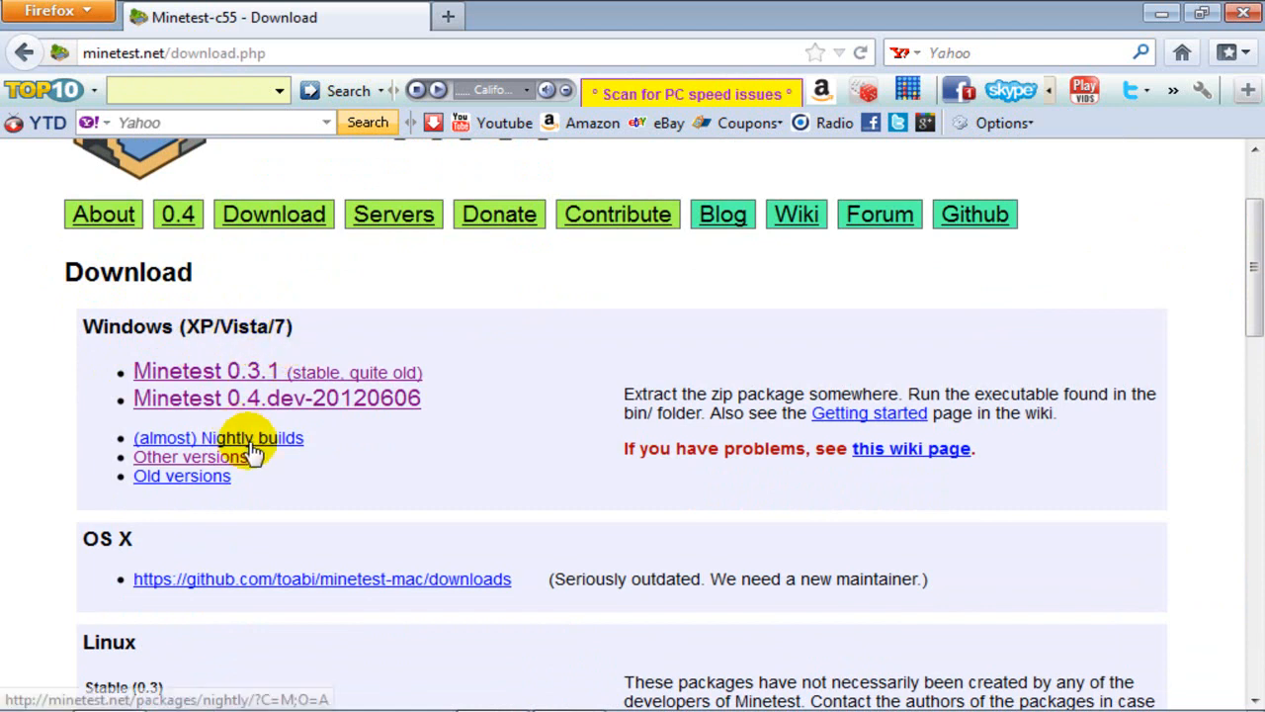
scroll(down, 3)
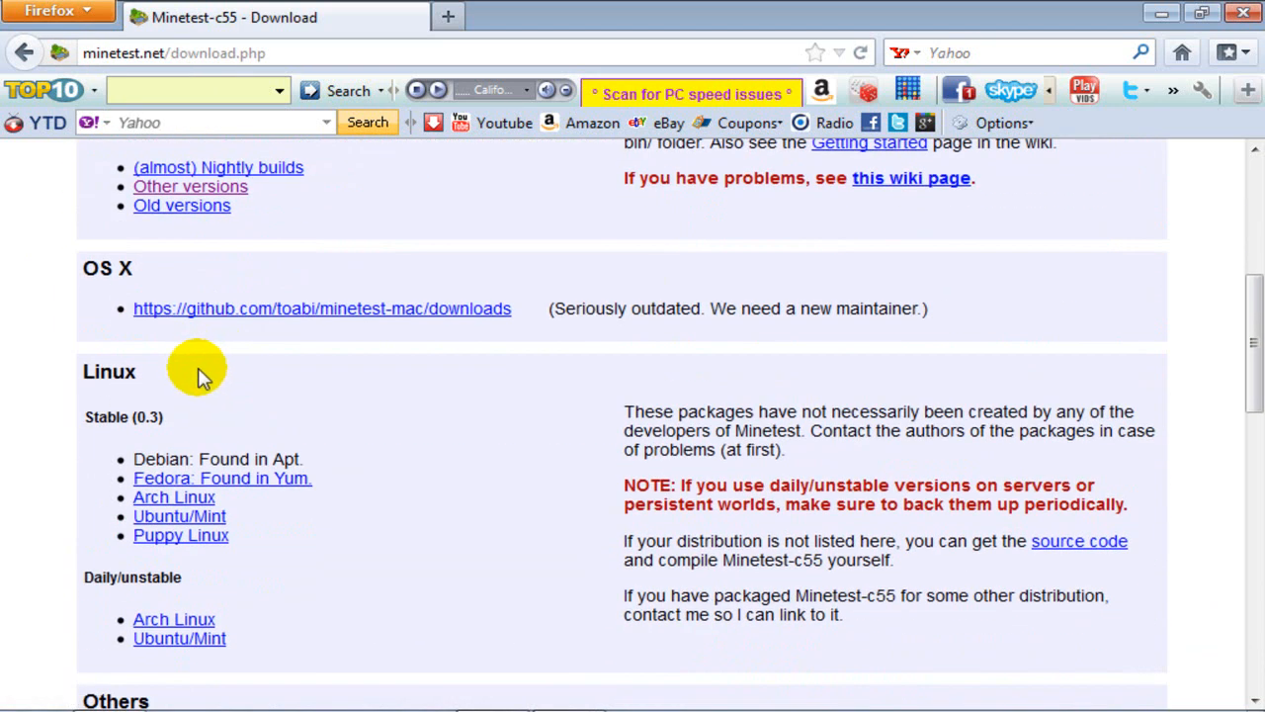
scroll(down, 3)
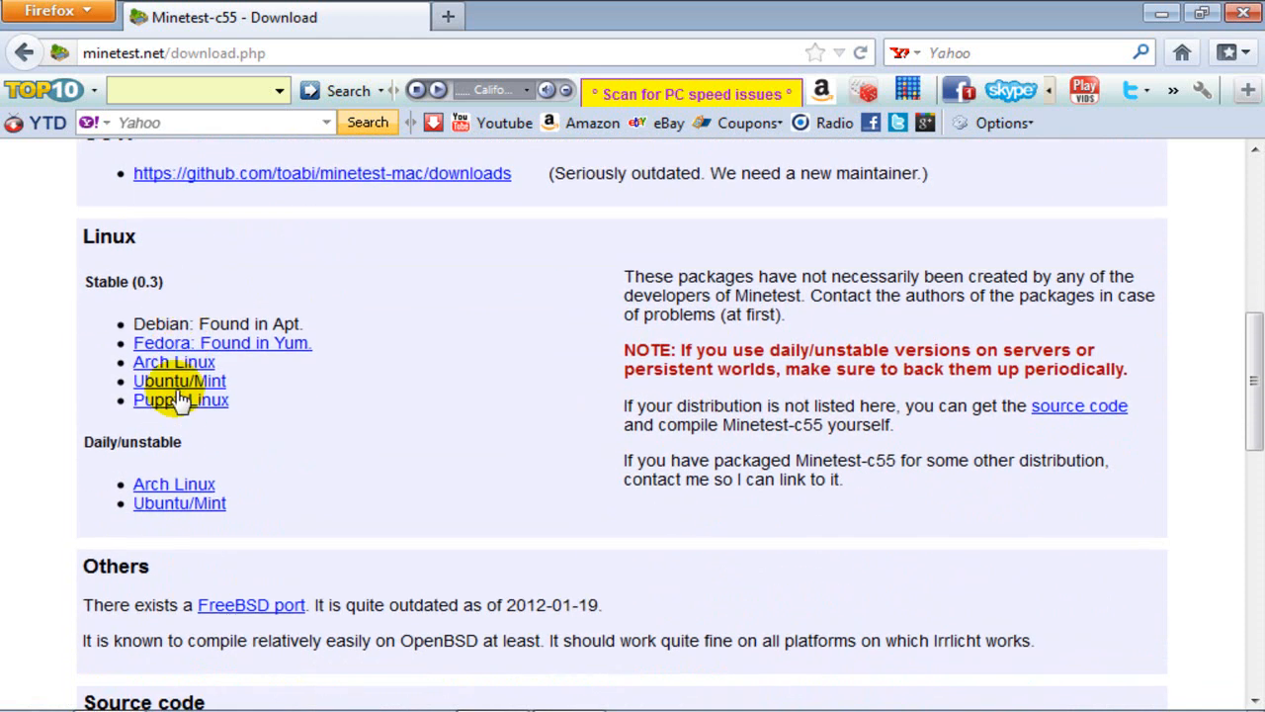
scroll(up, 3)
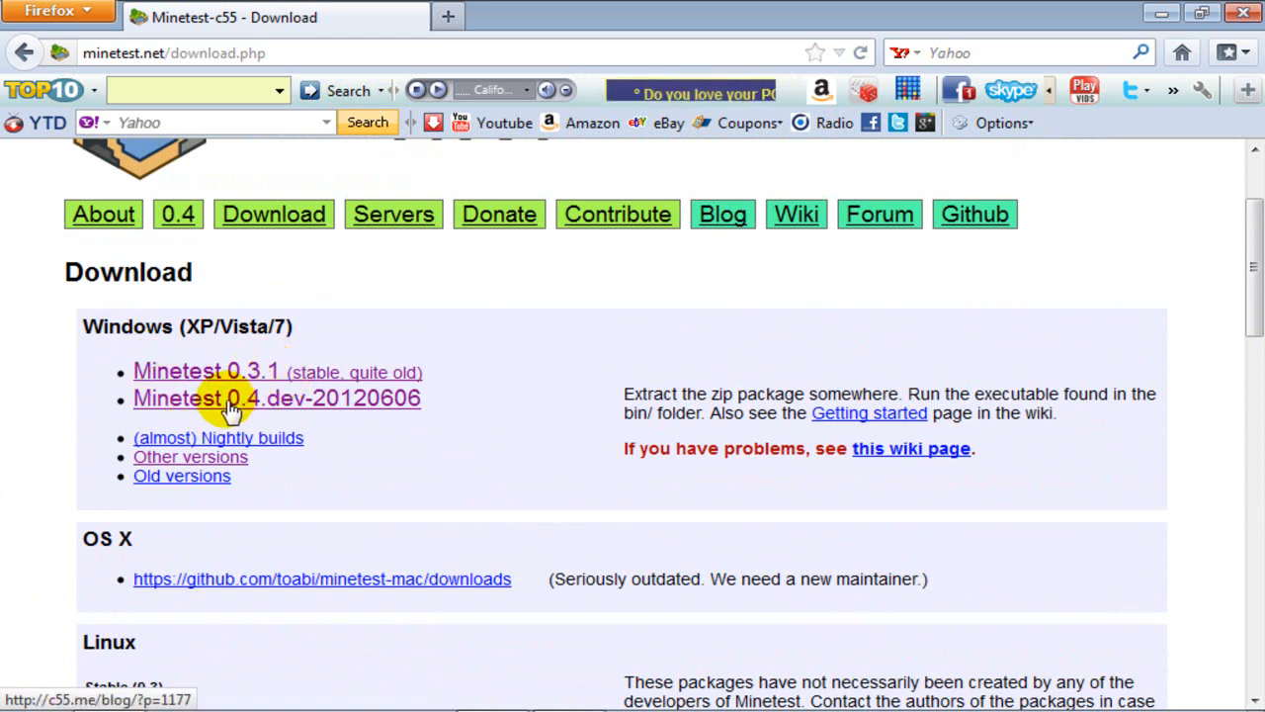
mouse_move(178, 370)
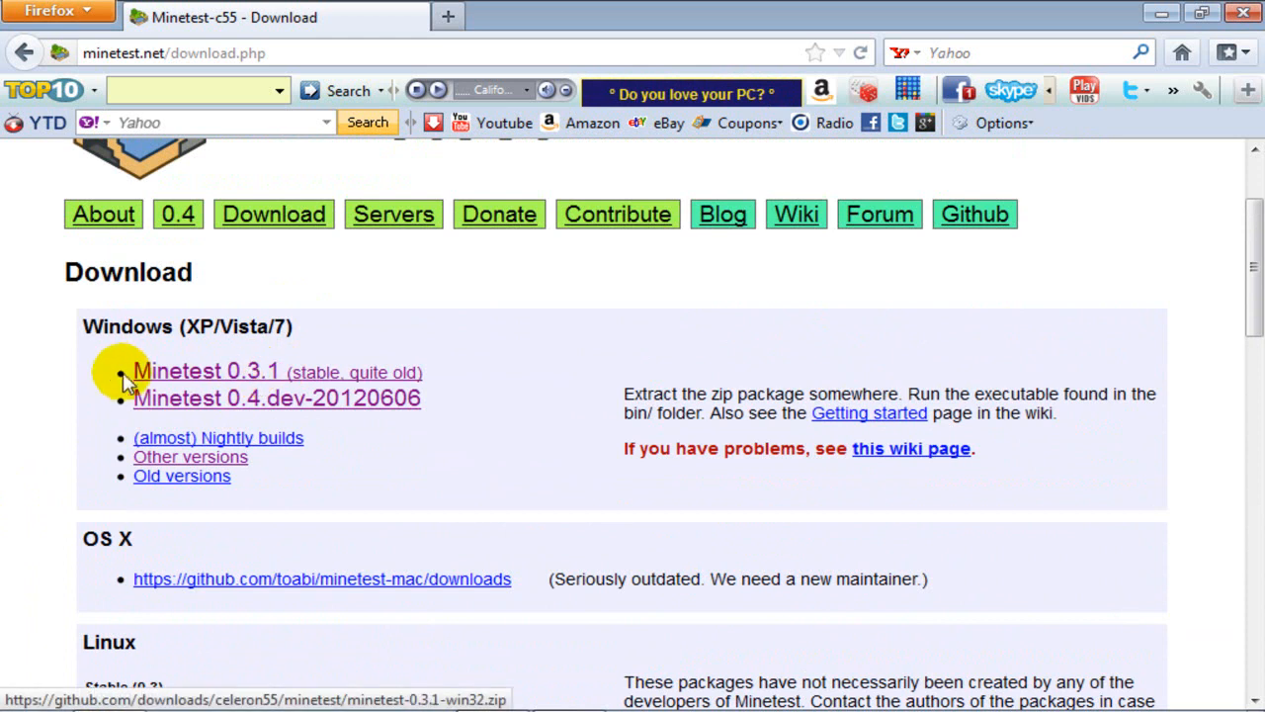
mouse_move(225, 397)
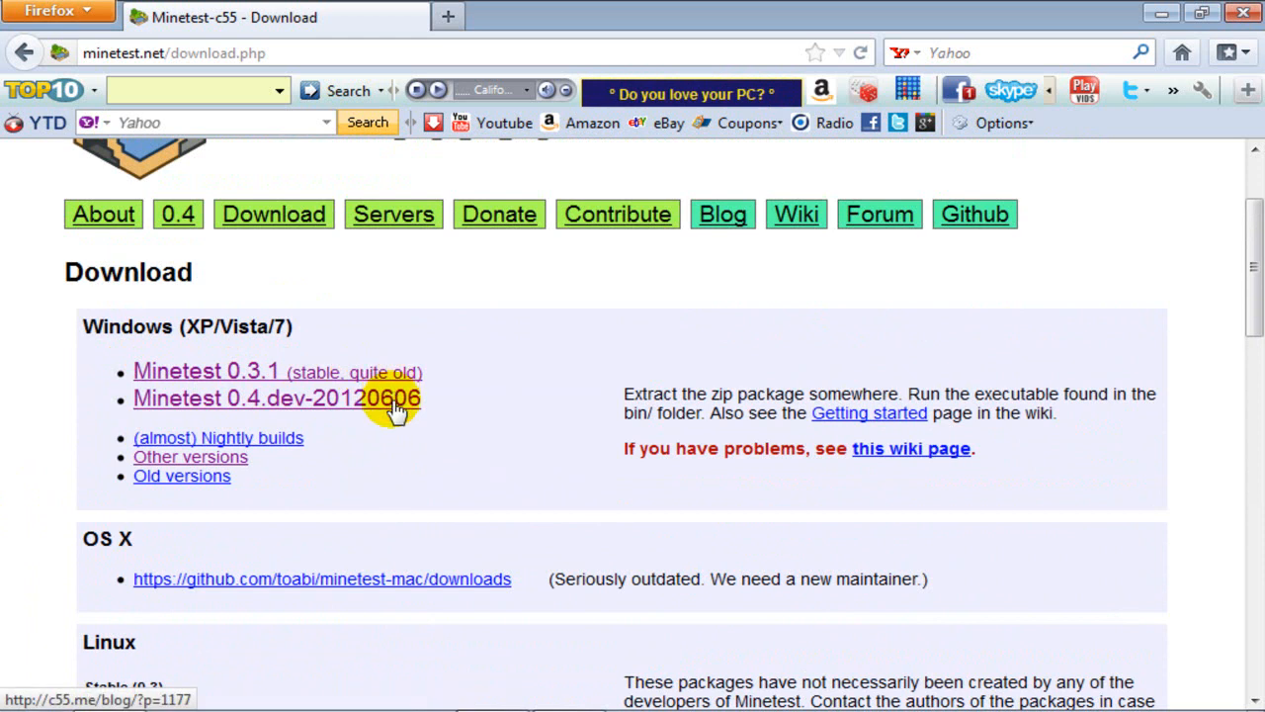
mouse_move(331, 405)
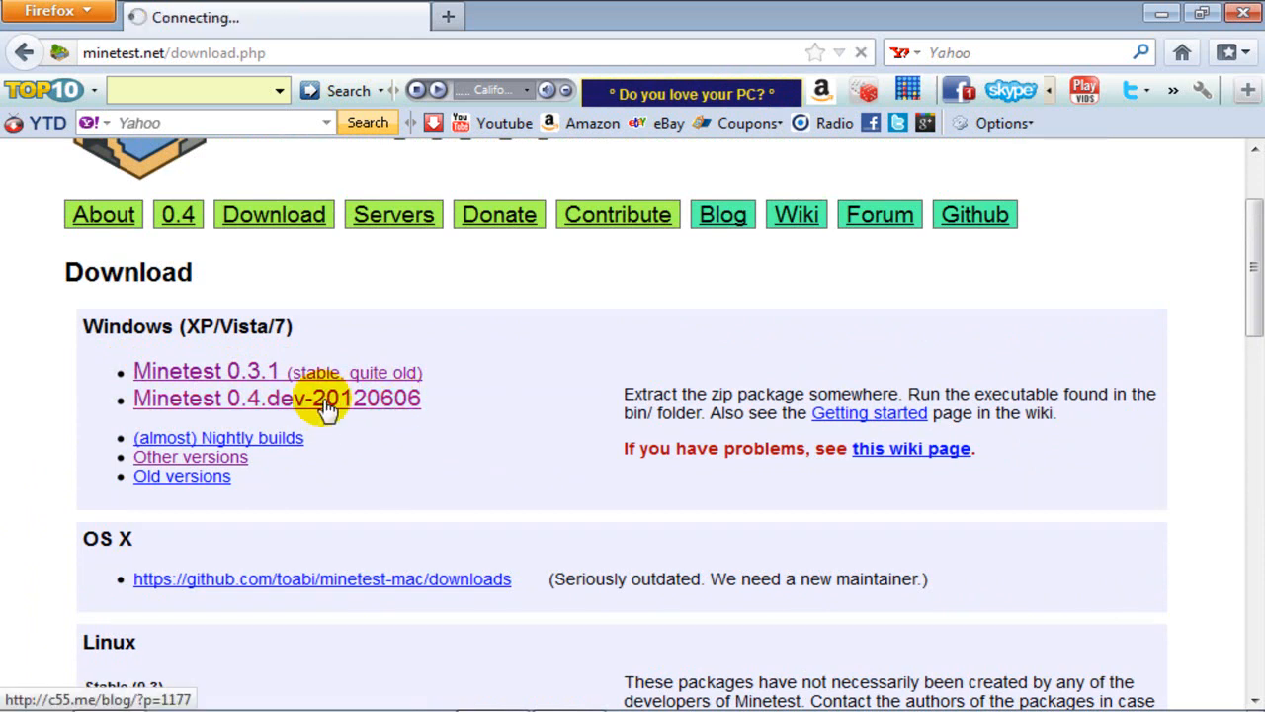
- Download the Minetest 0.4.dev-20120606 win32.zip from its release page, saving it to disk
click(277, 398)
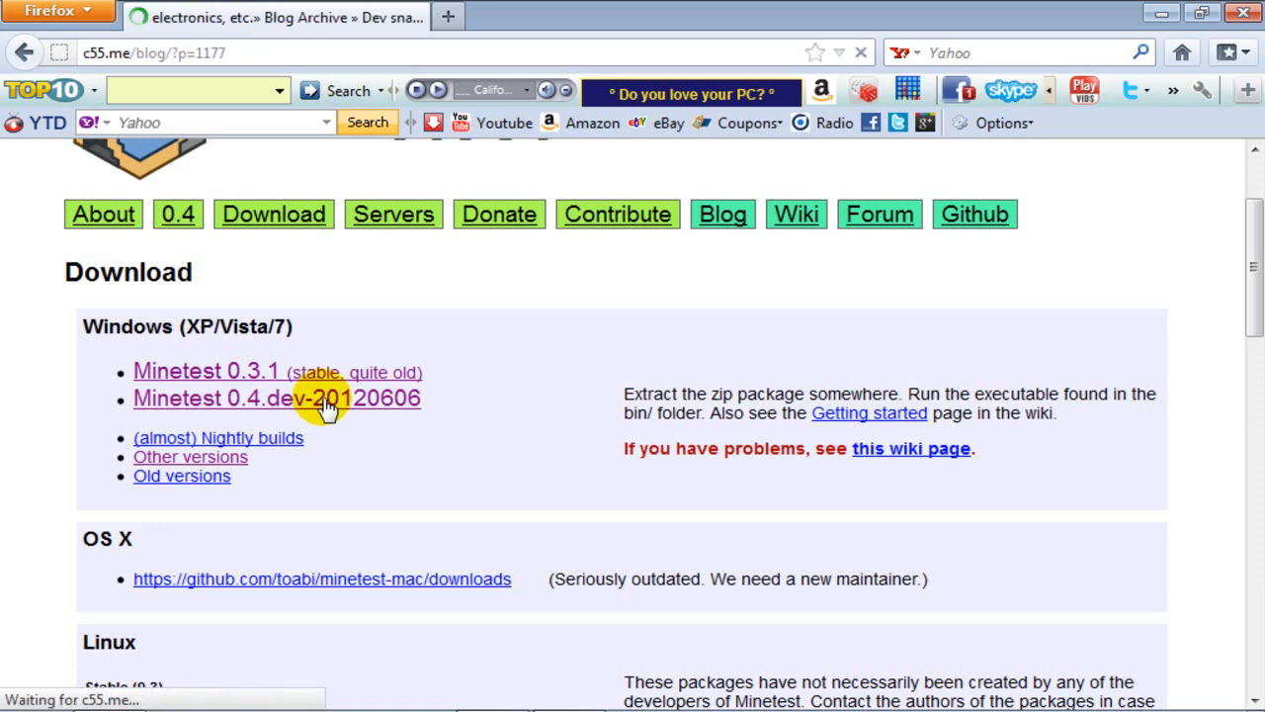
click(276, 397)
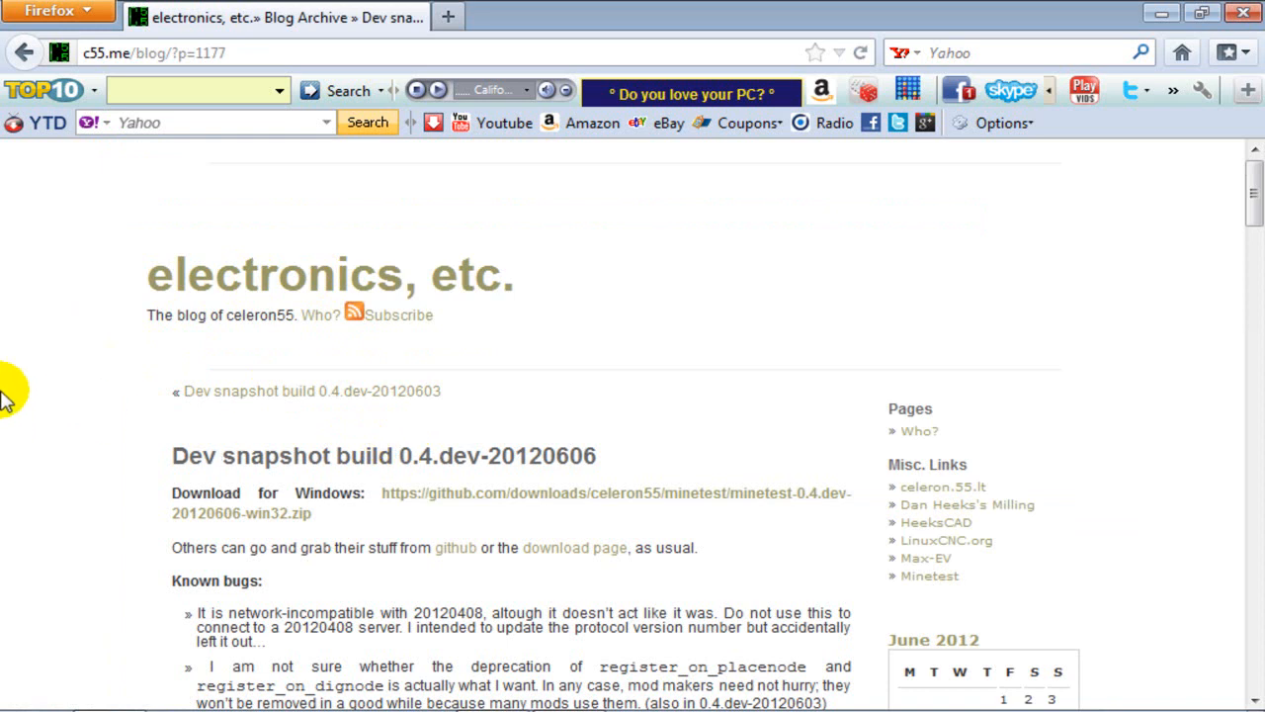
scroll(down, 3)
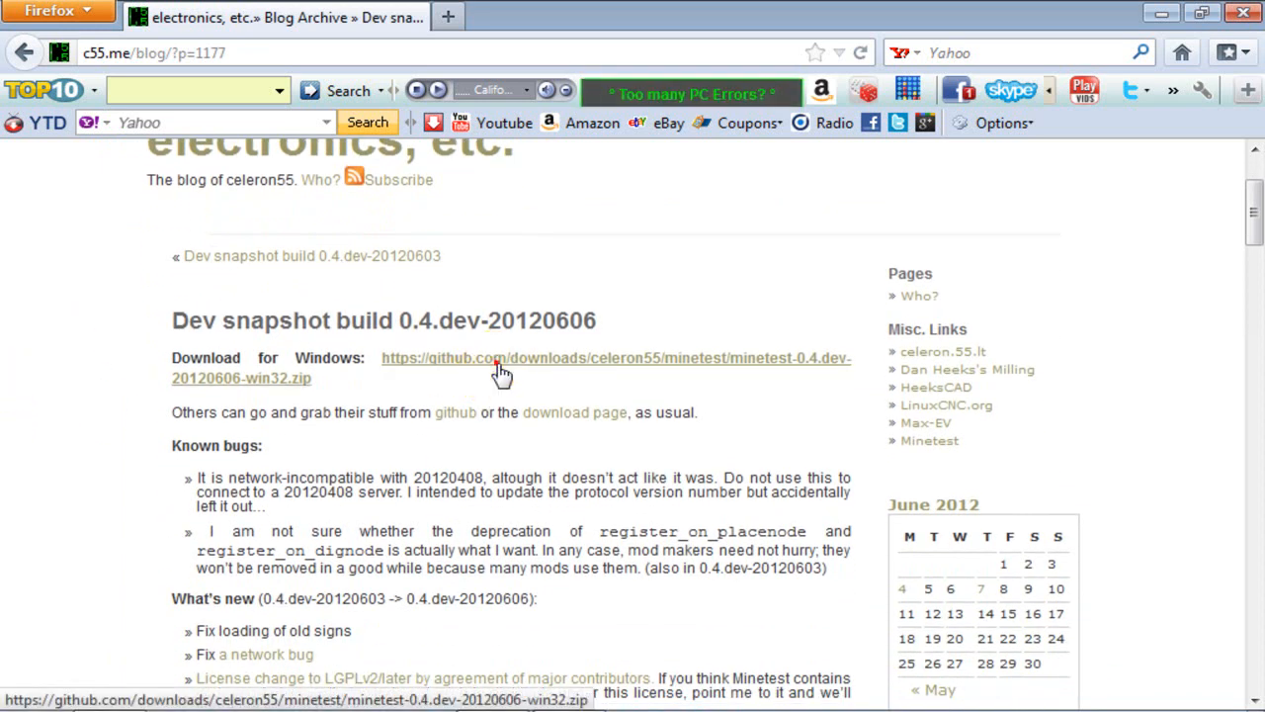
click(502, 367)
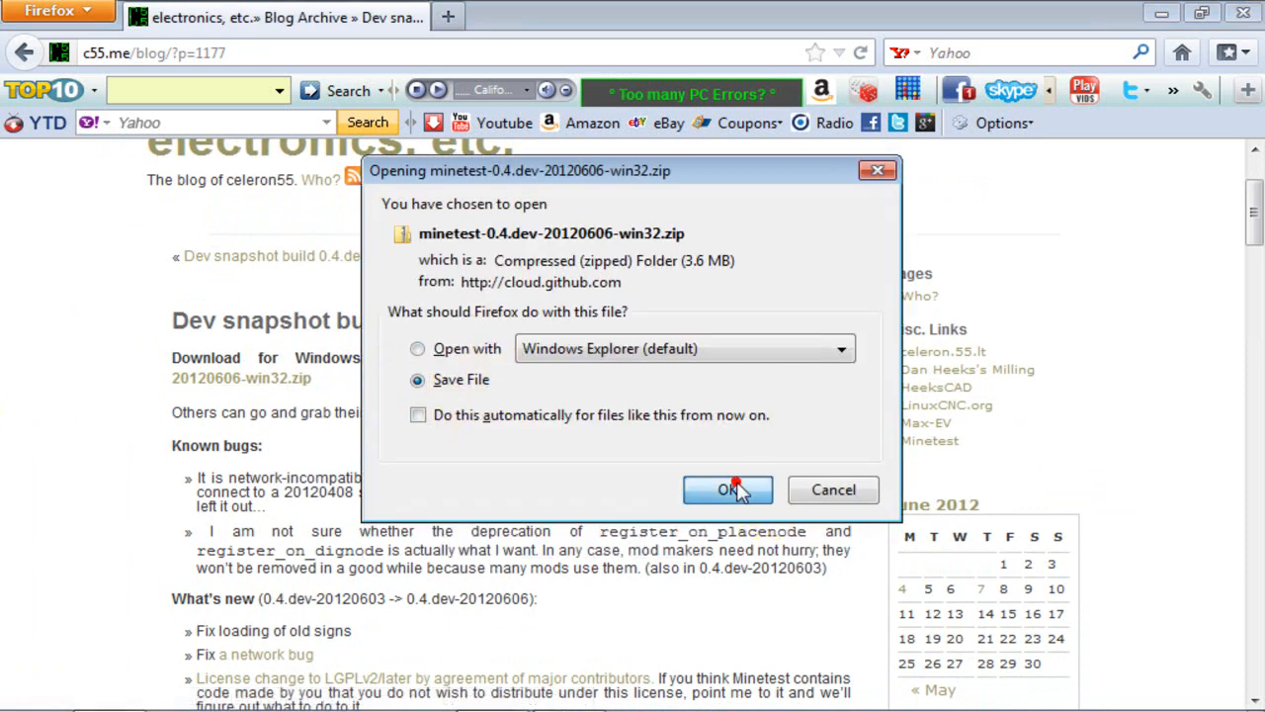
click(728, 489)
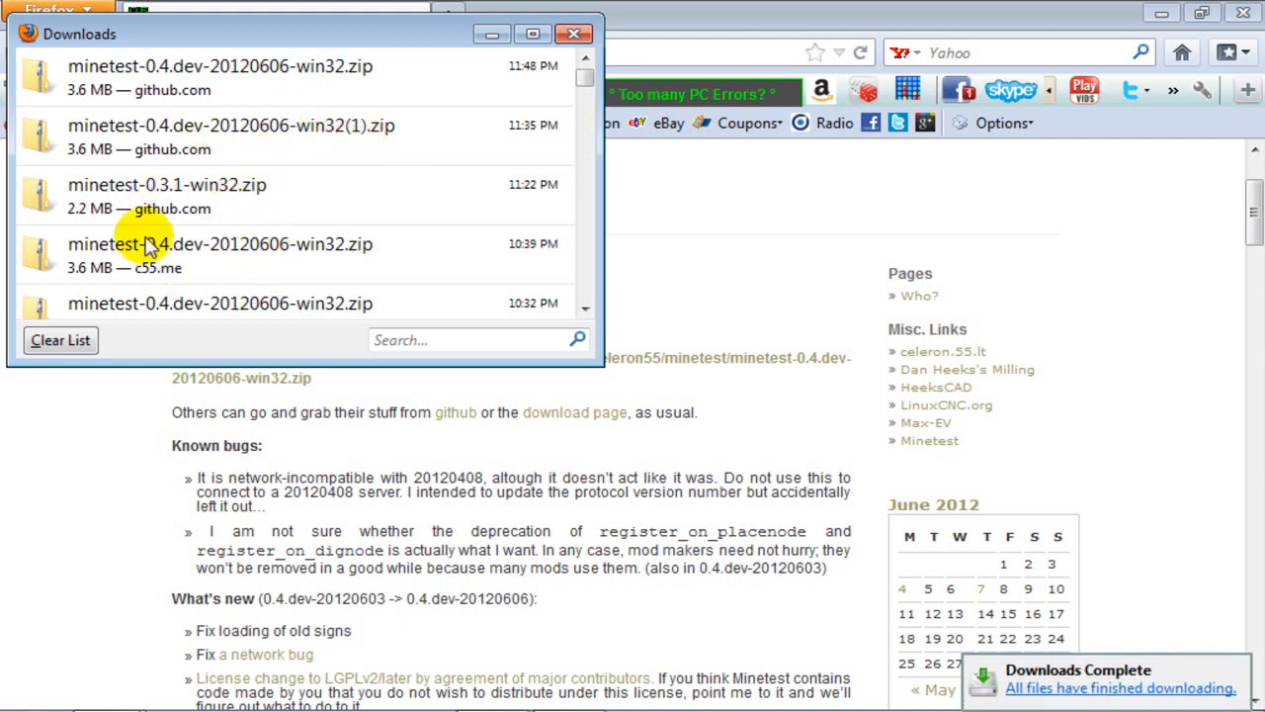
mouse_move(178, 130)
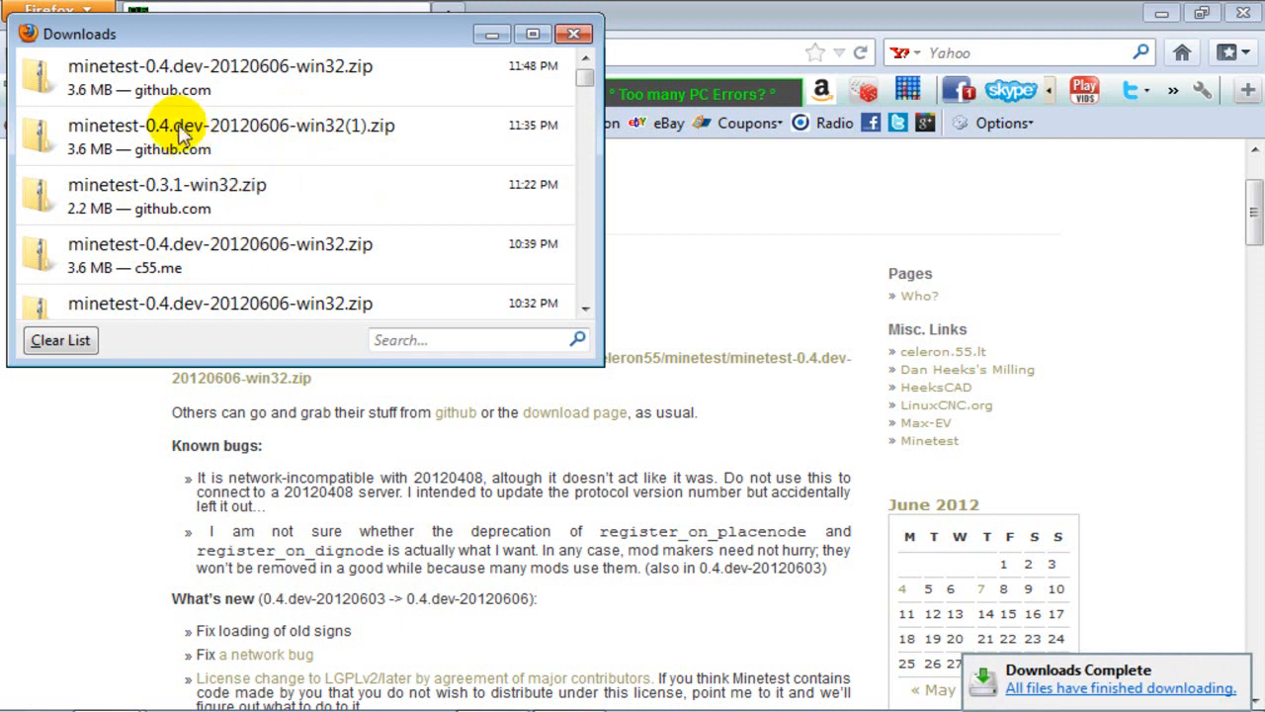
mouse_move(183, 129)
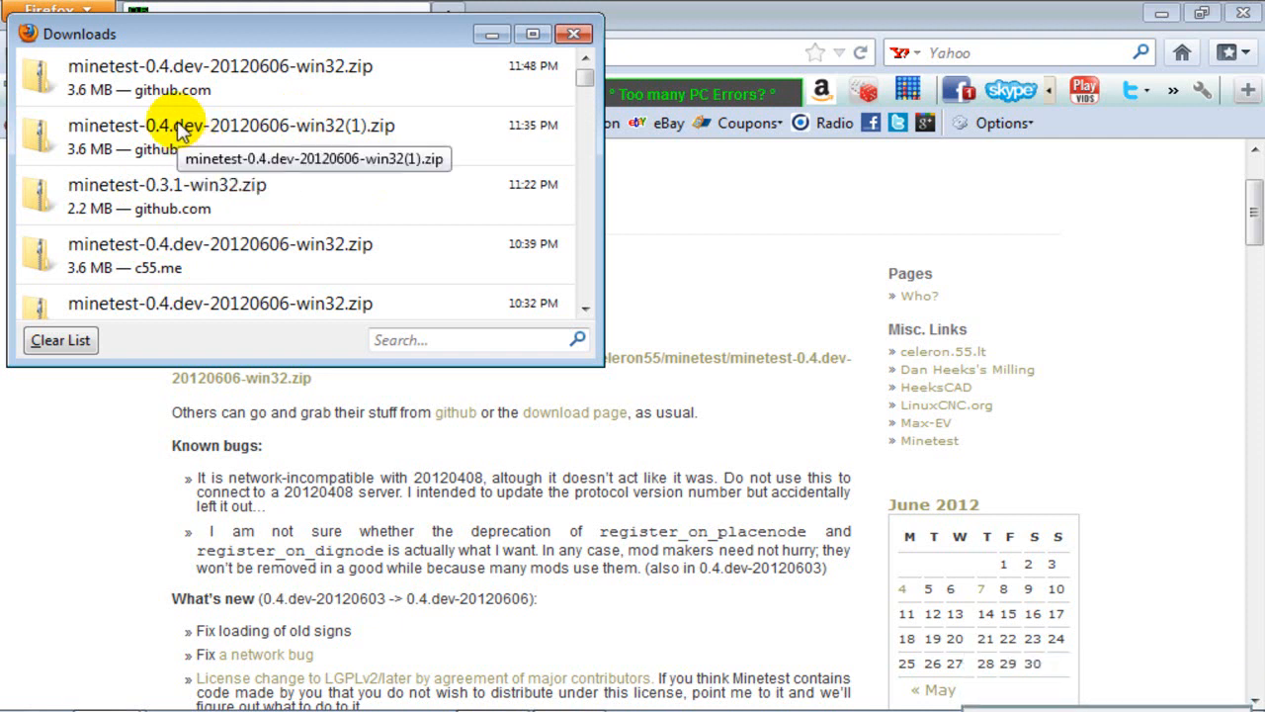
- Show the newest Minetest zip download in its containing Downloads folder
right_click(219, 77)
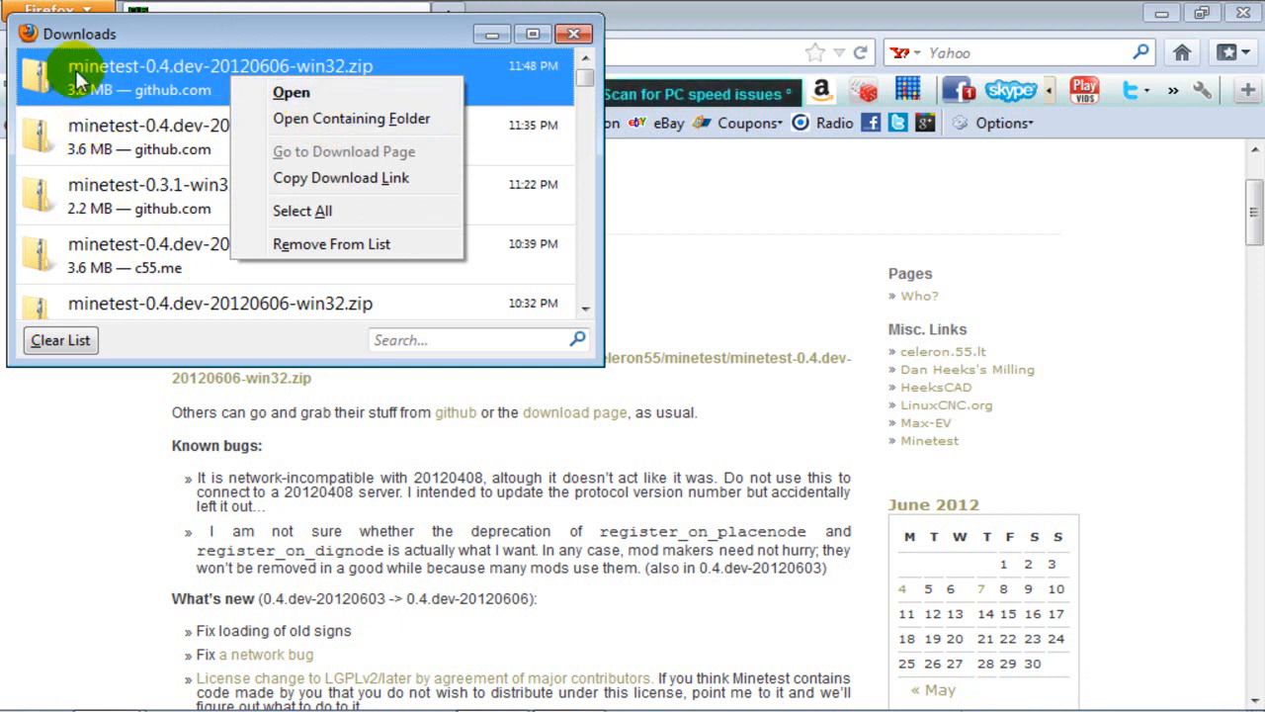
click(350, 117)
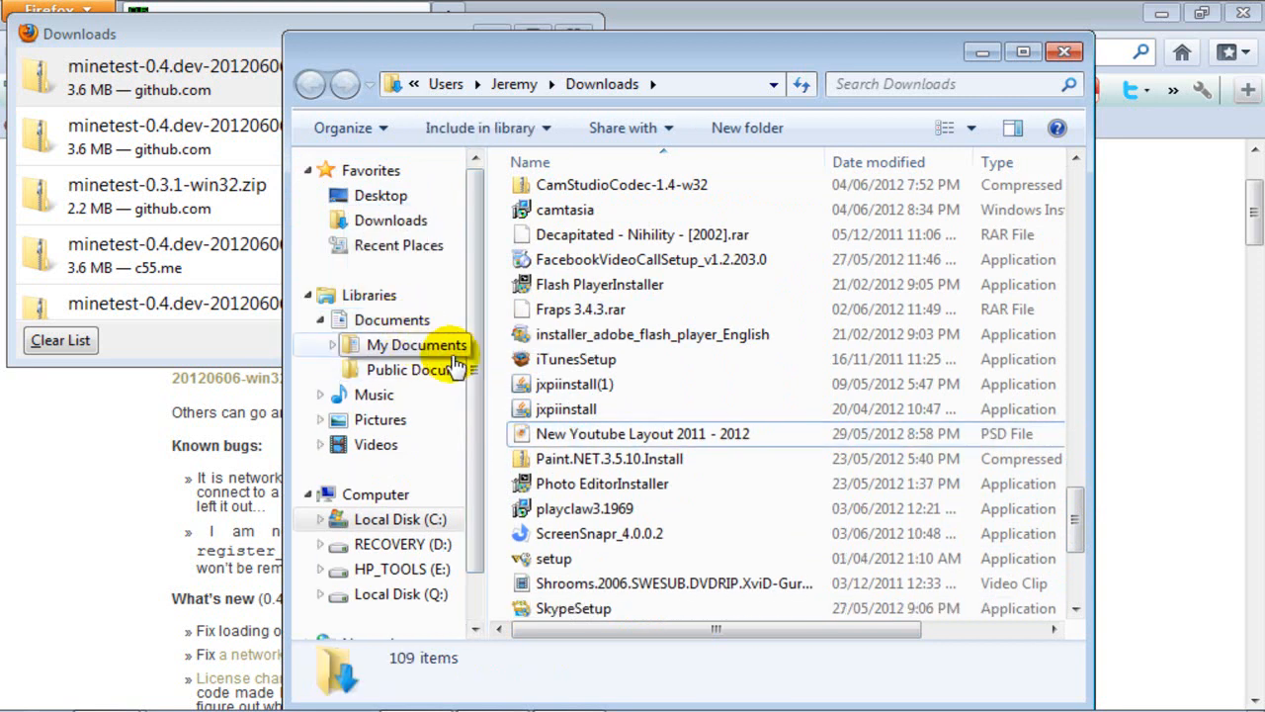
- In Documents, browse into the Minetest zip down to its bin folder
click(391, 319)
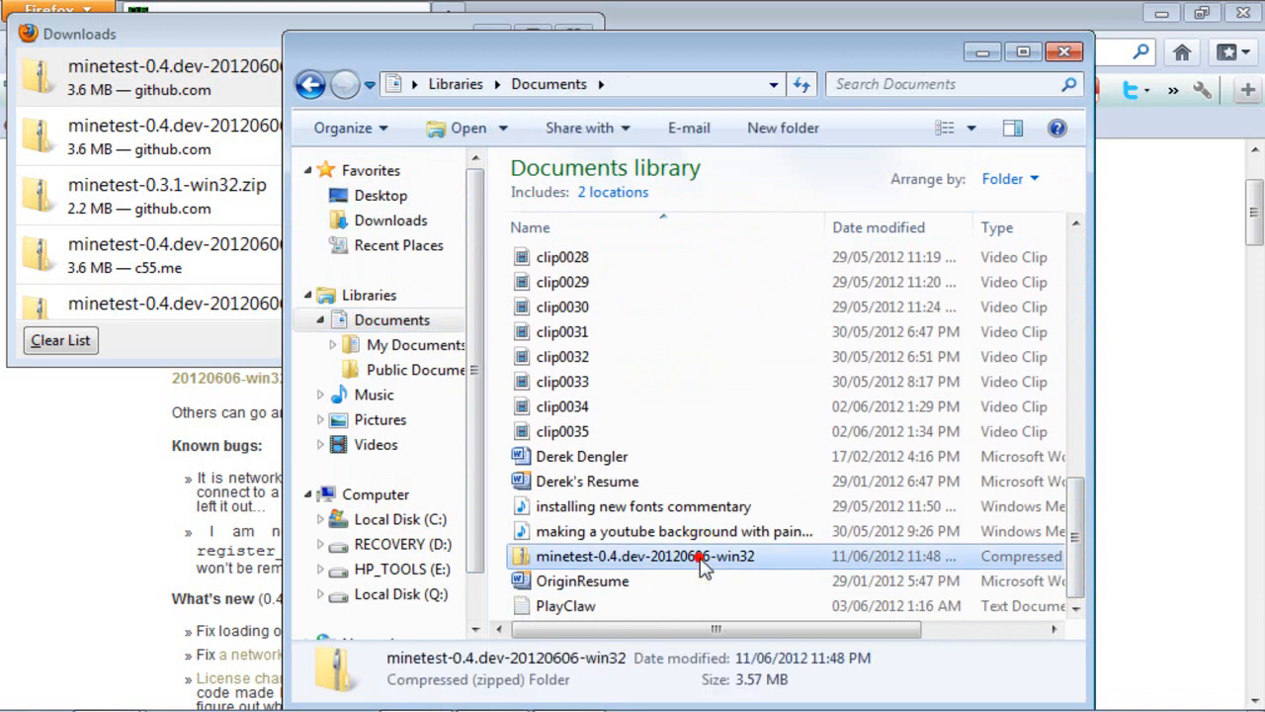
double_click(645, 555)
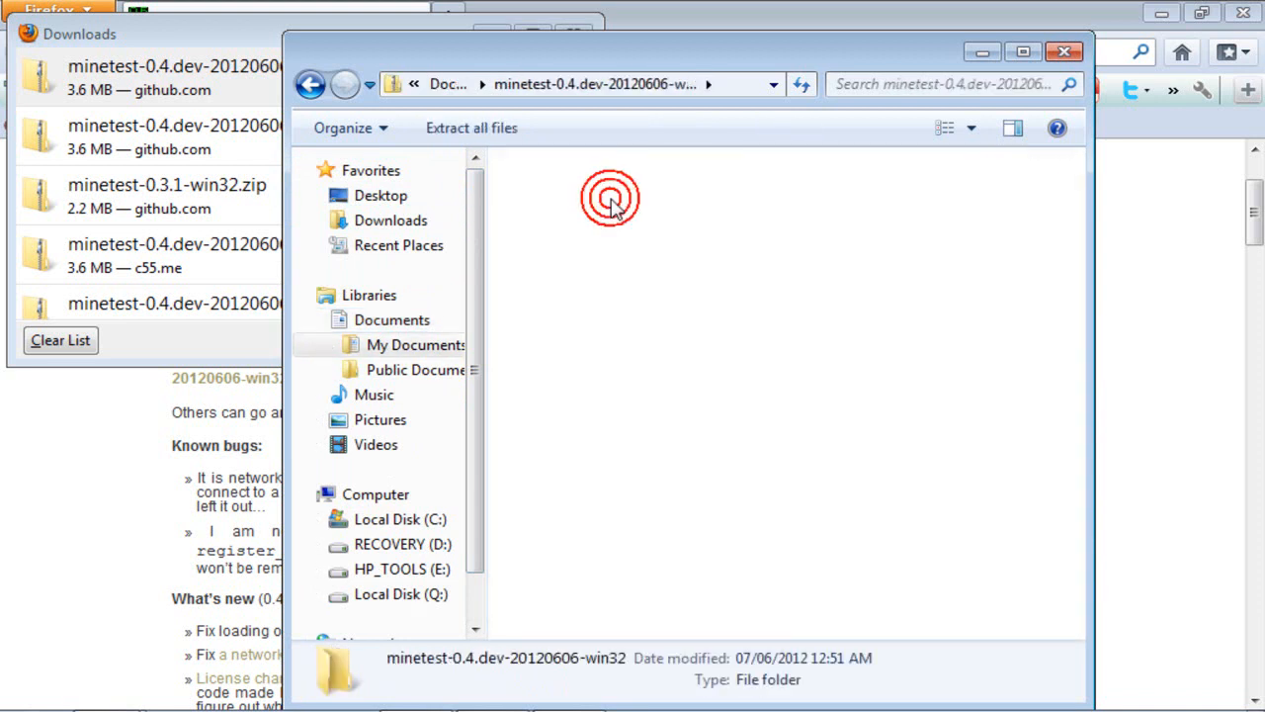
double_click(610, 196)
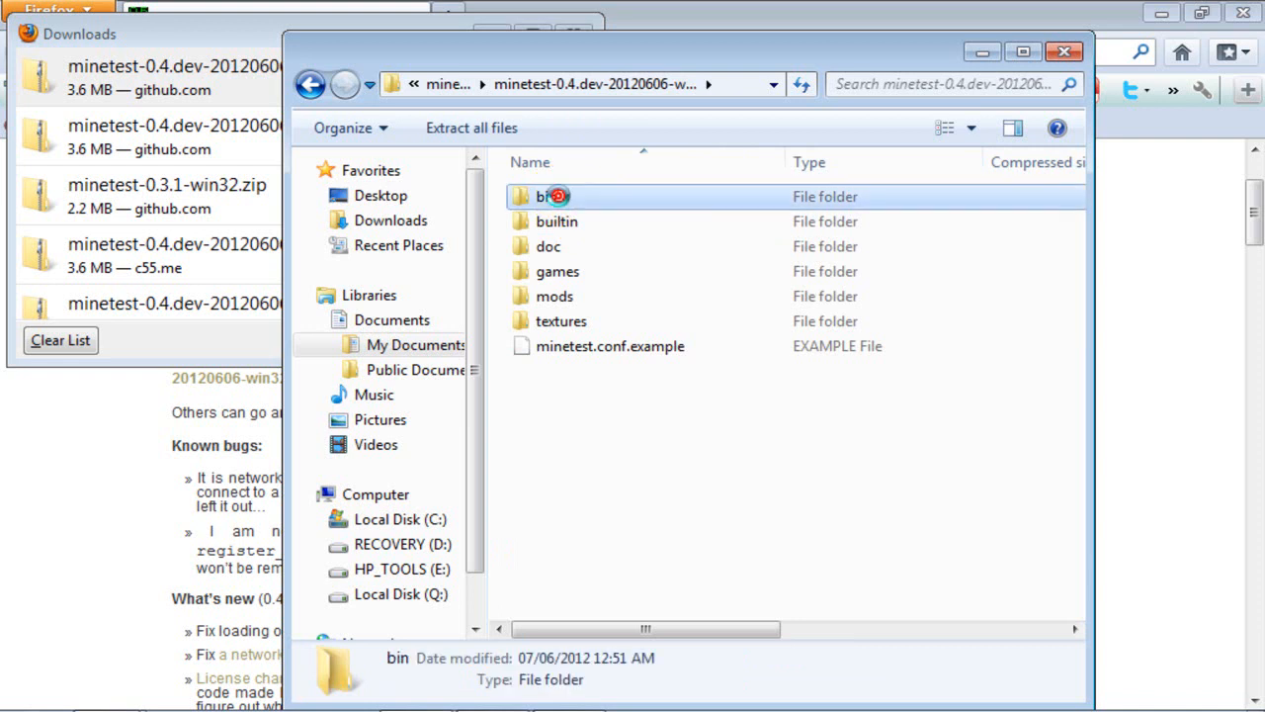
double_click(542, 196)
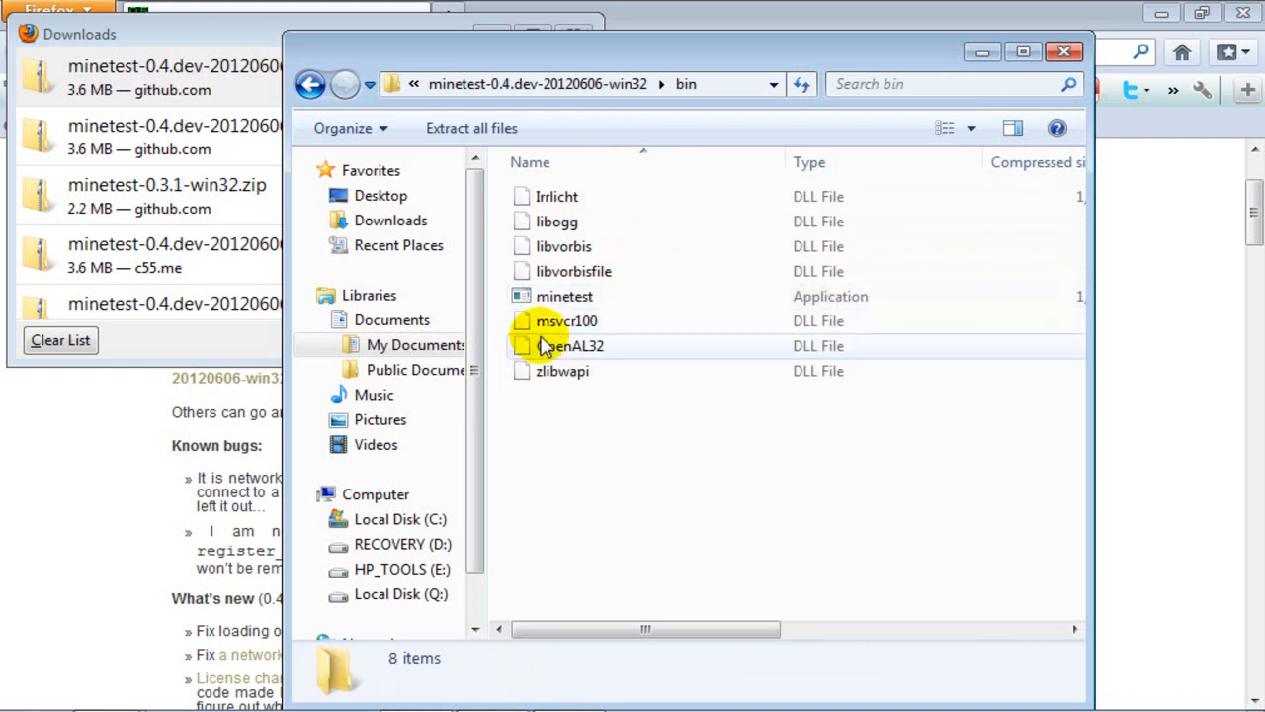
- Extract the whole archive into Documents, merging with the existing Minetest folder
double_click(564, 296)
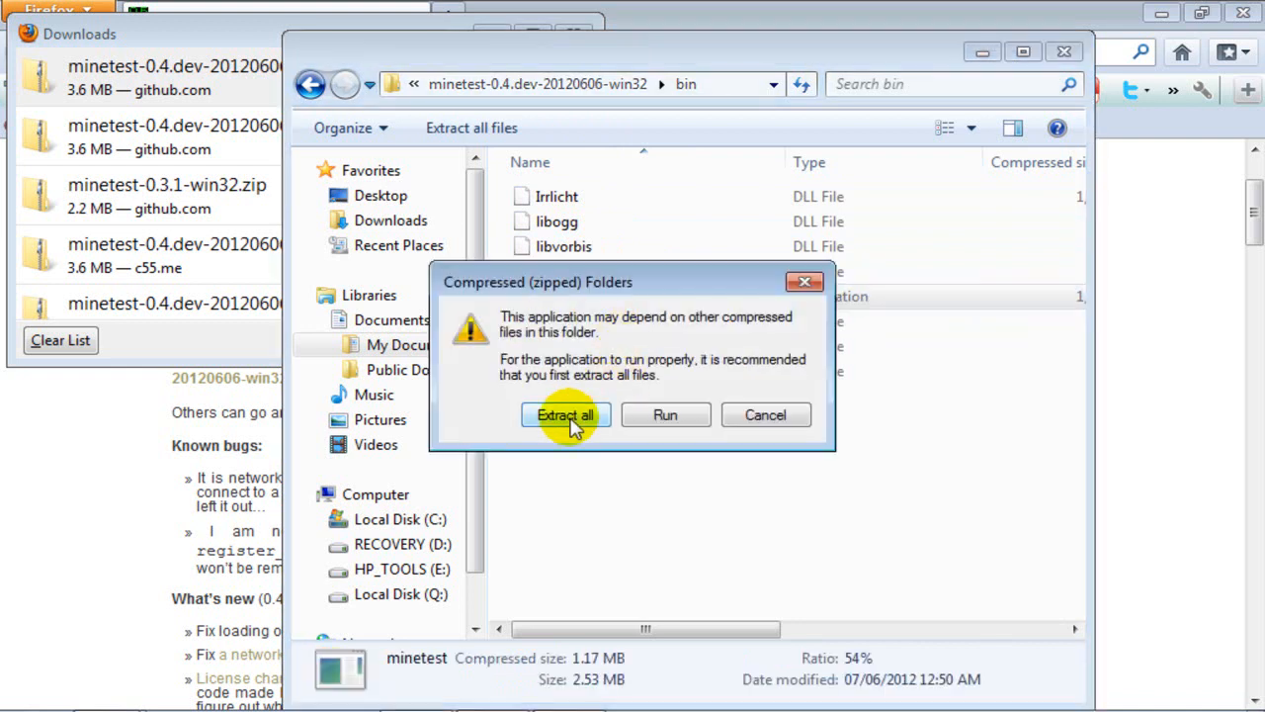
click(564, 414)
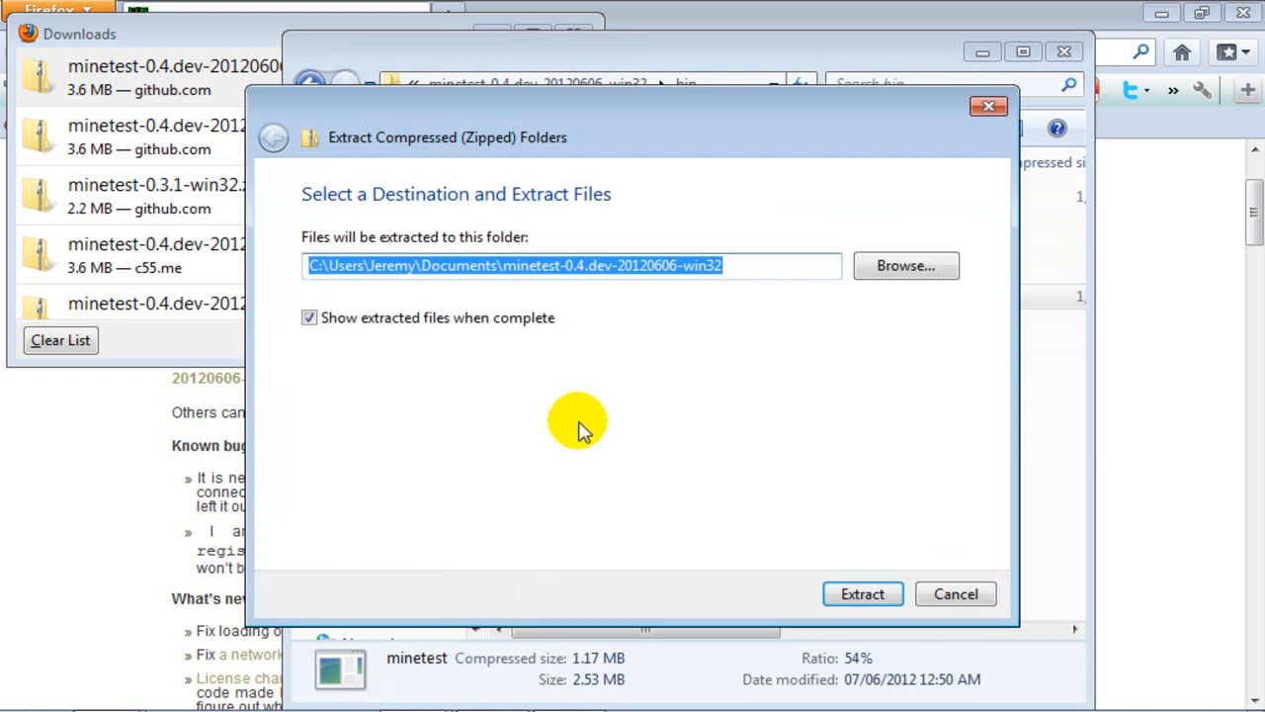
click(861, 593)
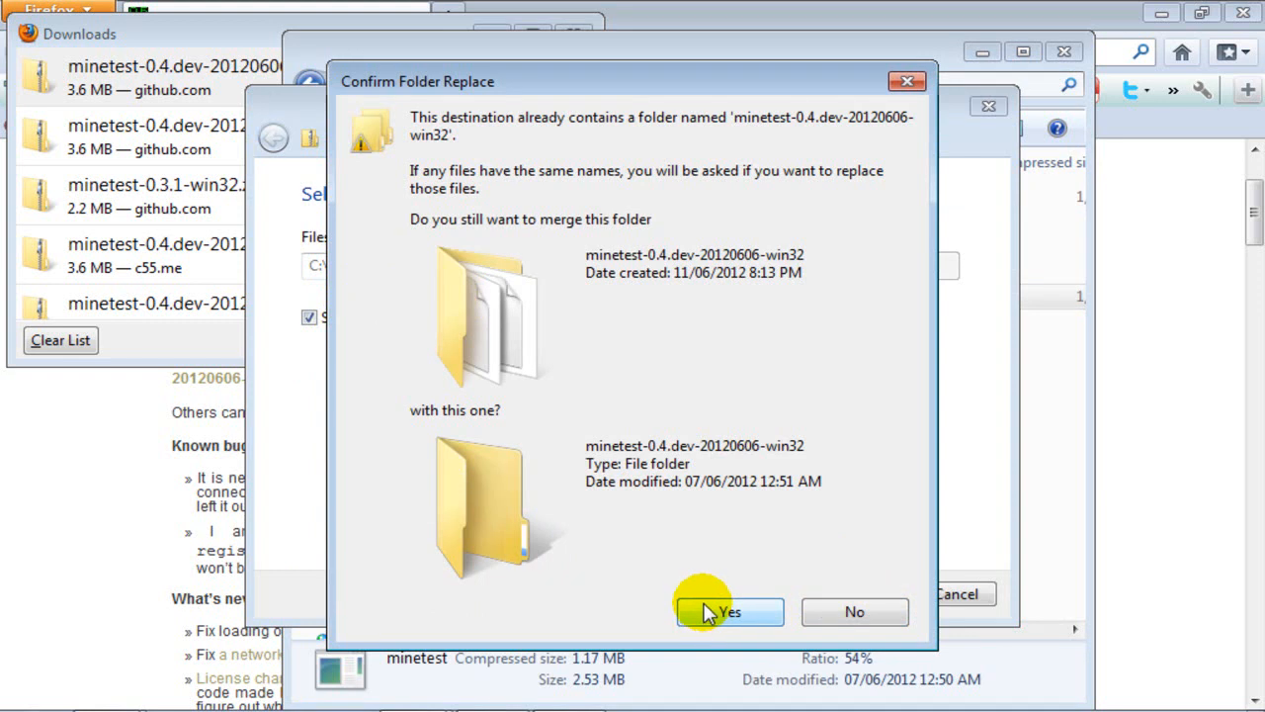
click(730, 611)
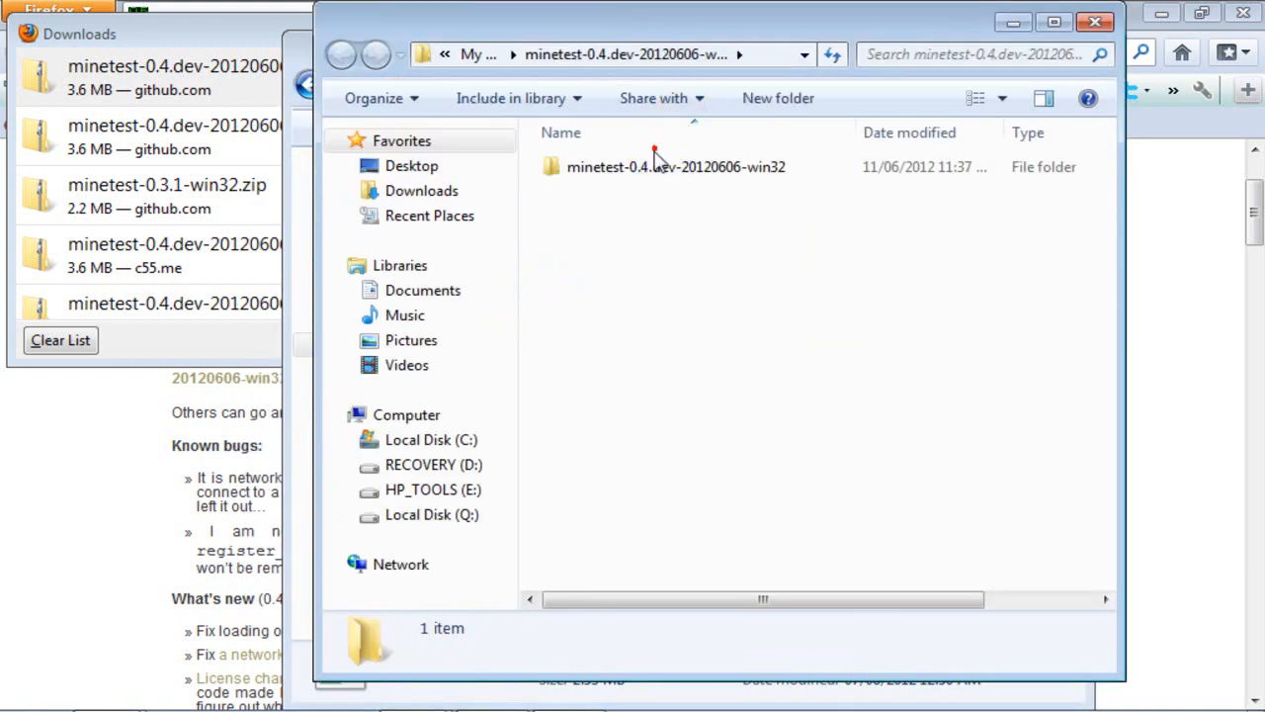
- Run minetest.exe from the extracted bin folder, allowing the unverified program
double_click(676, 166)
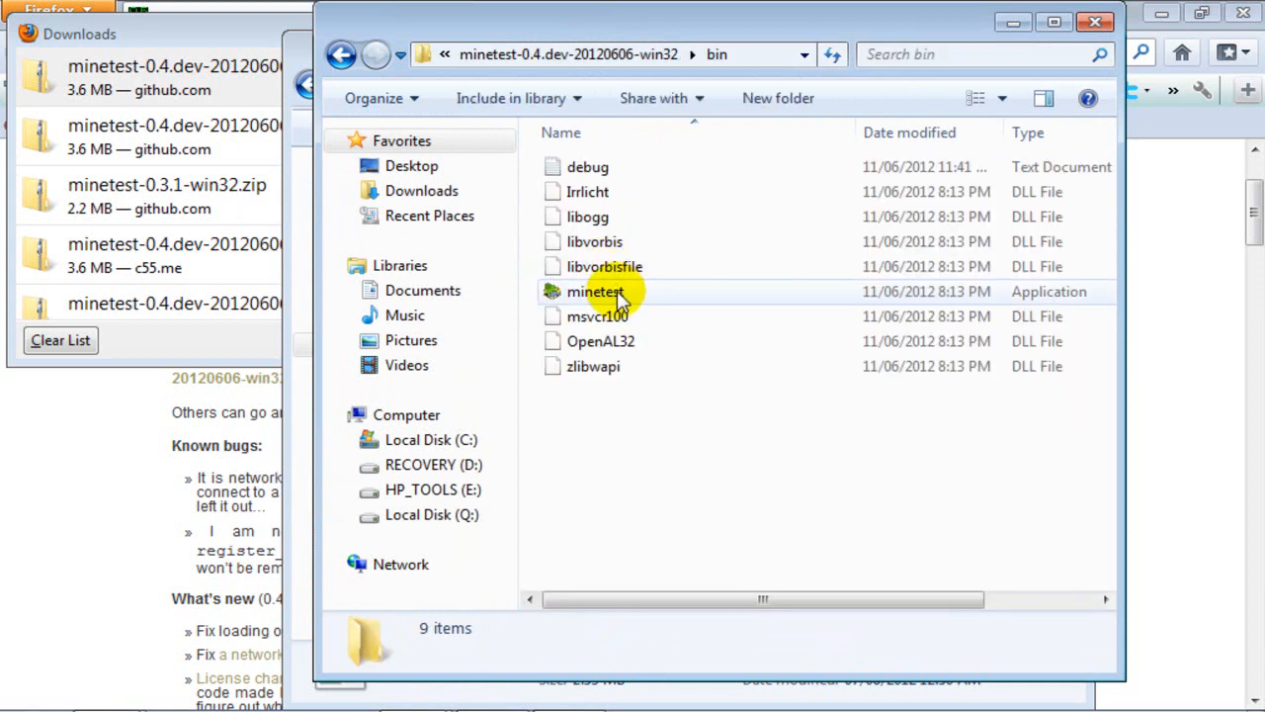
mouse_move(677, 301)
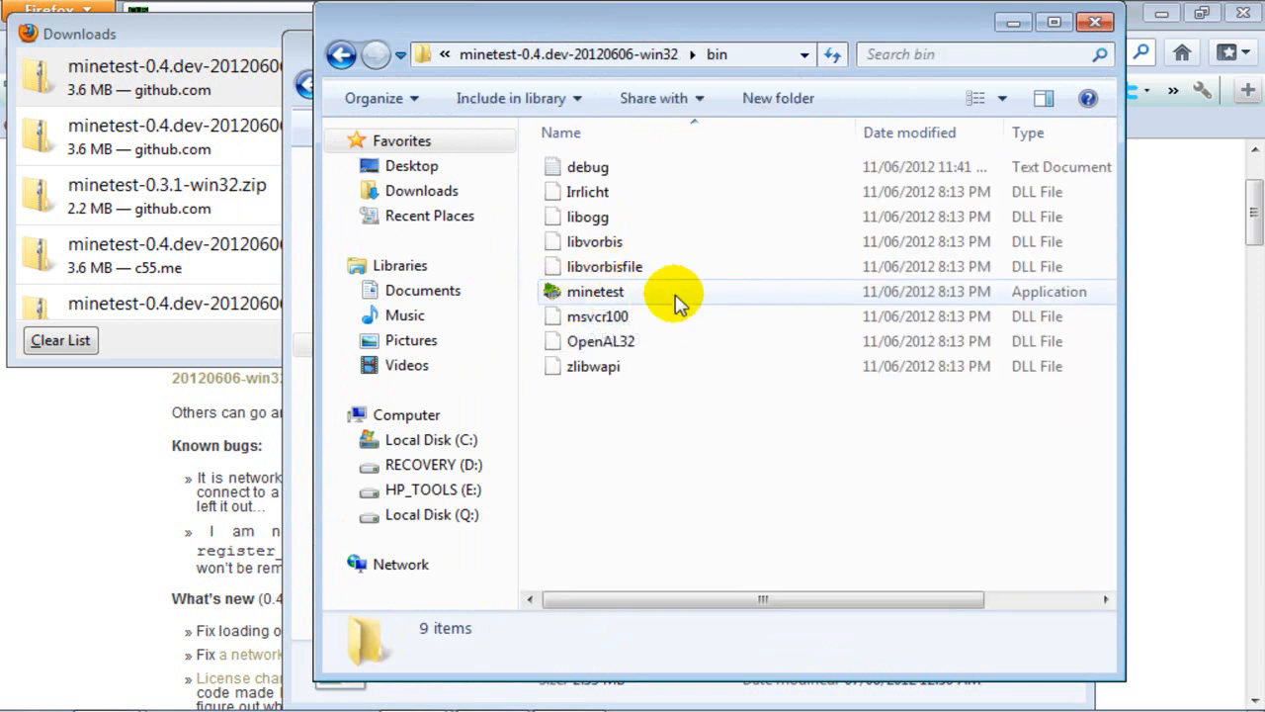
click(595, 290)
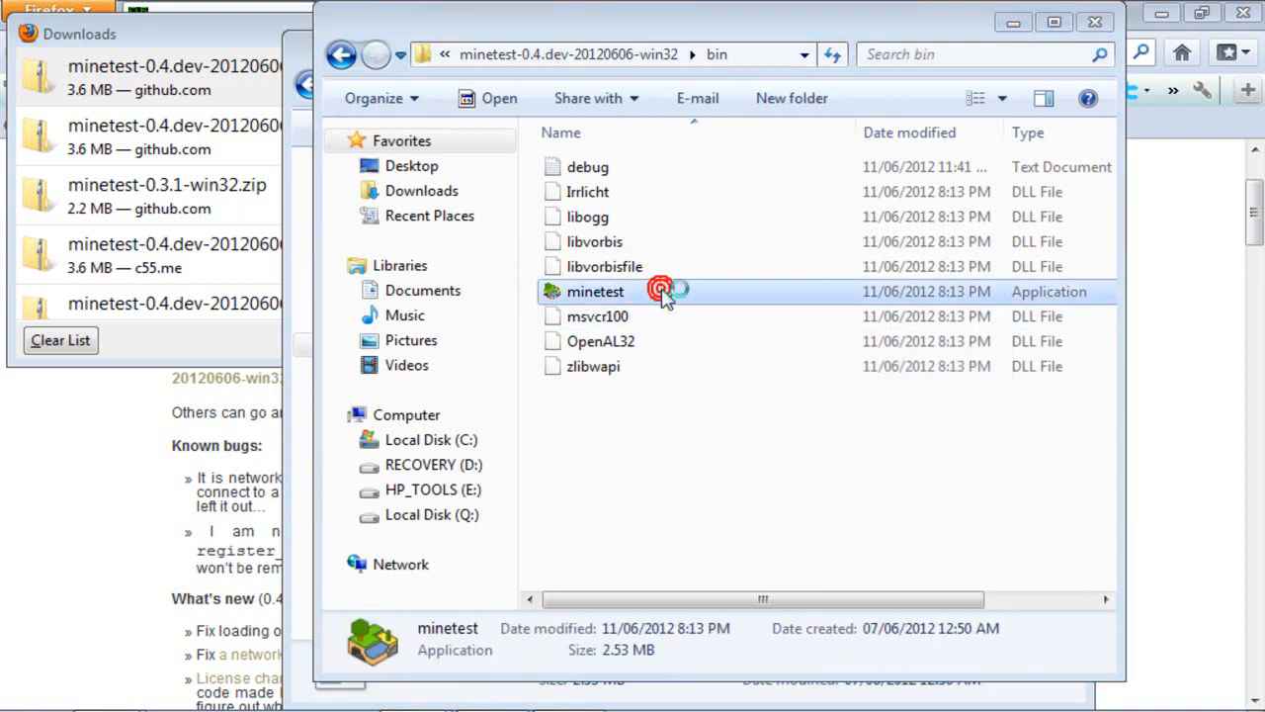
double_click(594, 290)
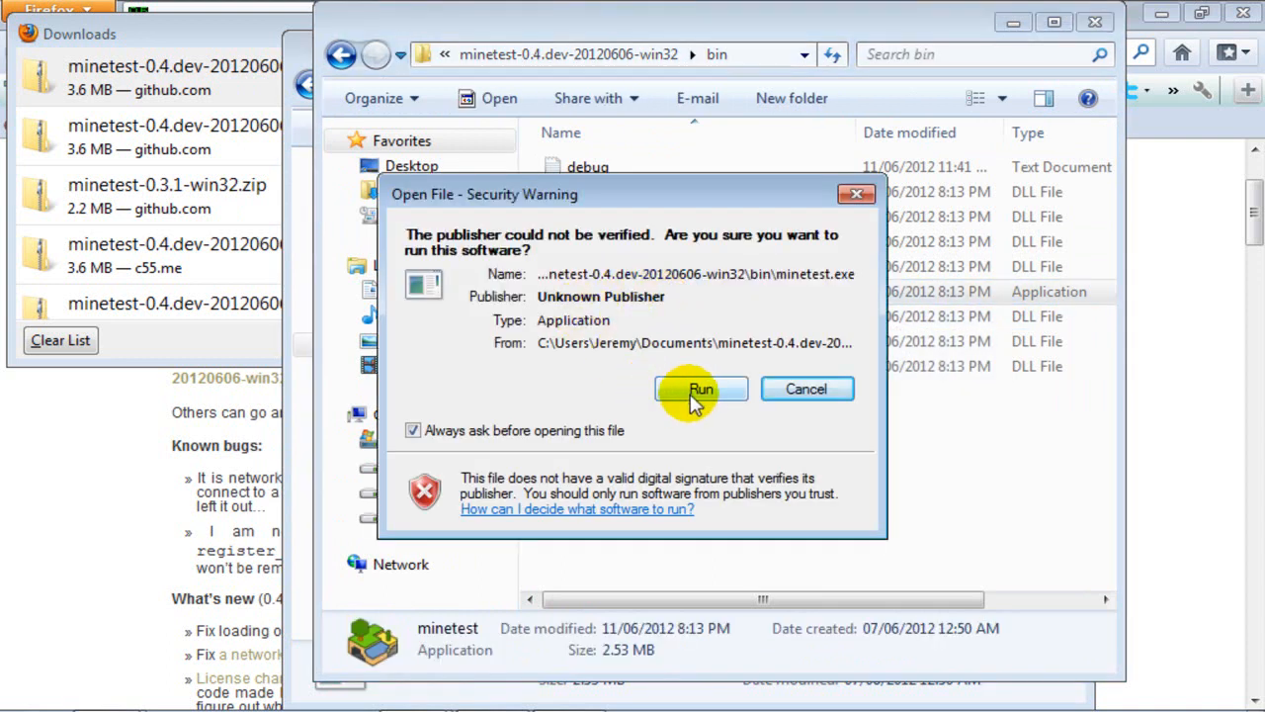
mouse_move(717, 350)
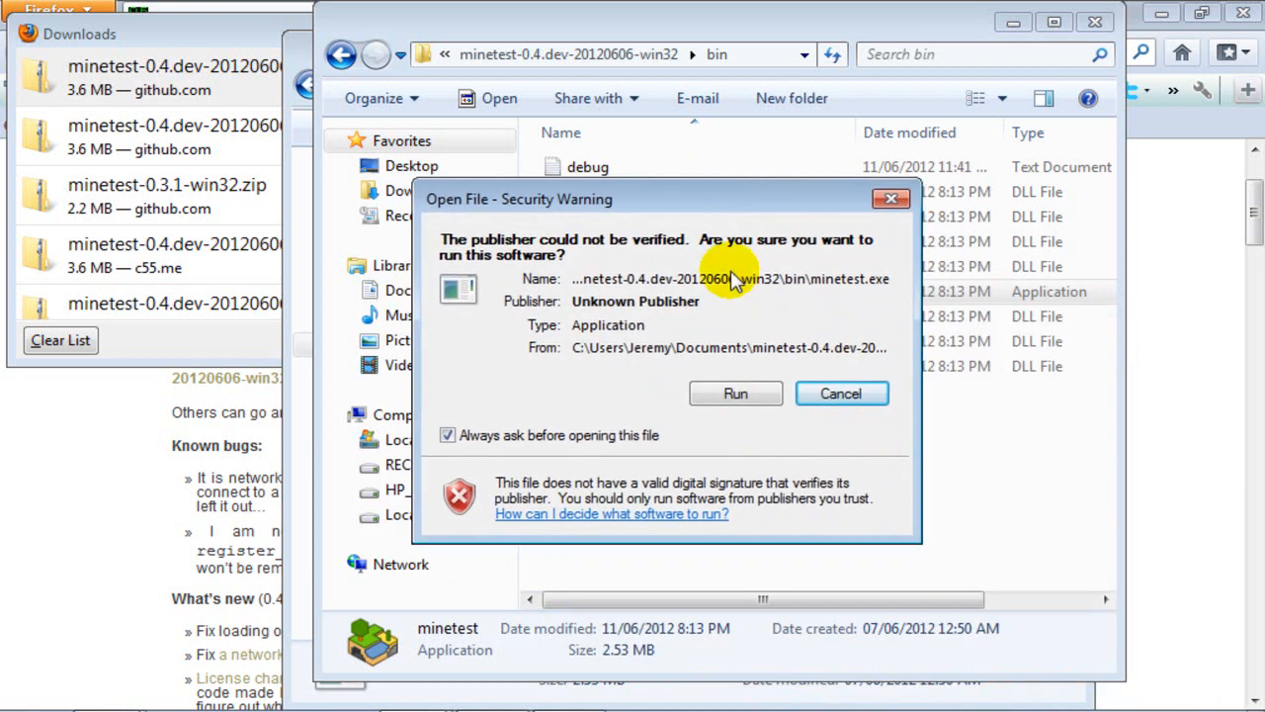
click(736, 393)
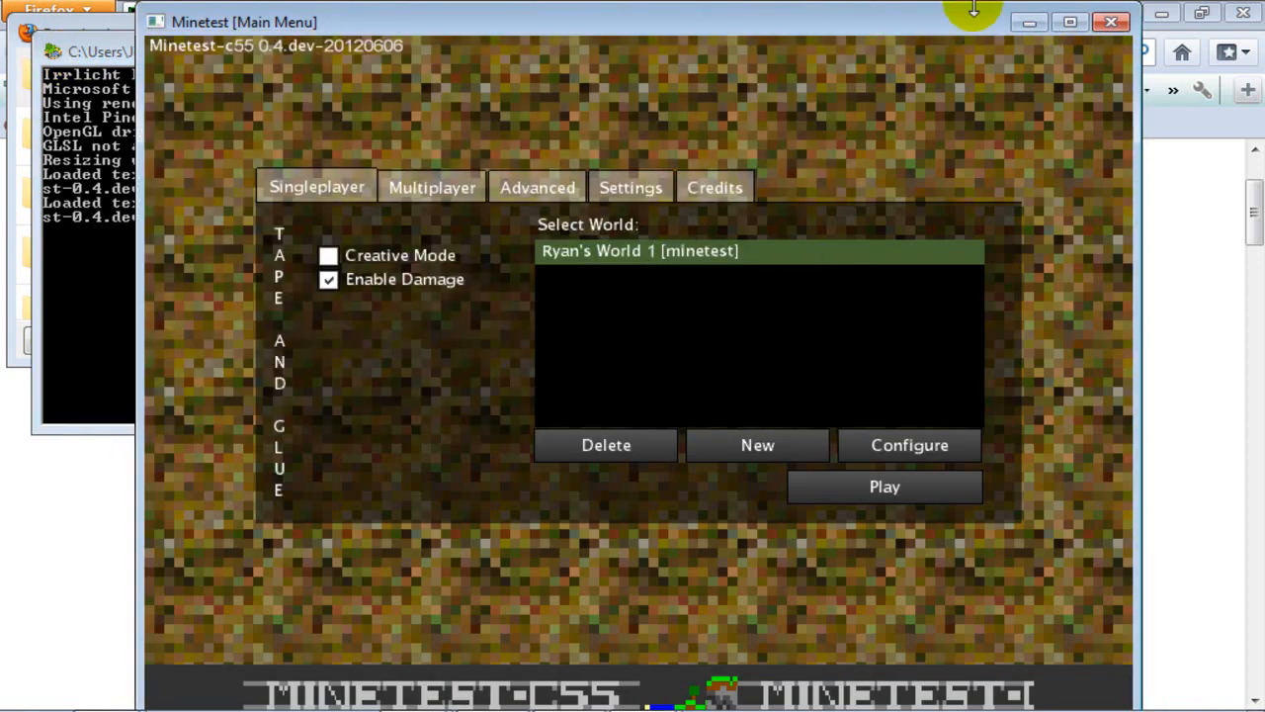
- Close the extracted folder's Explorer window and maximize the Minetest main menu
click(1110, 22)
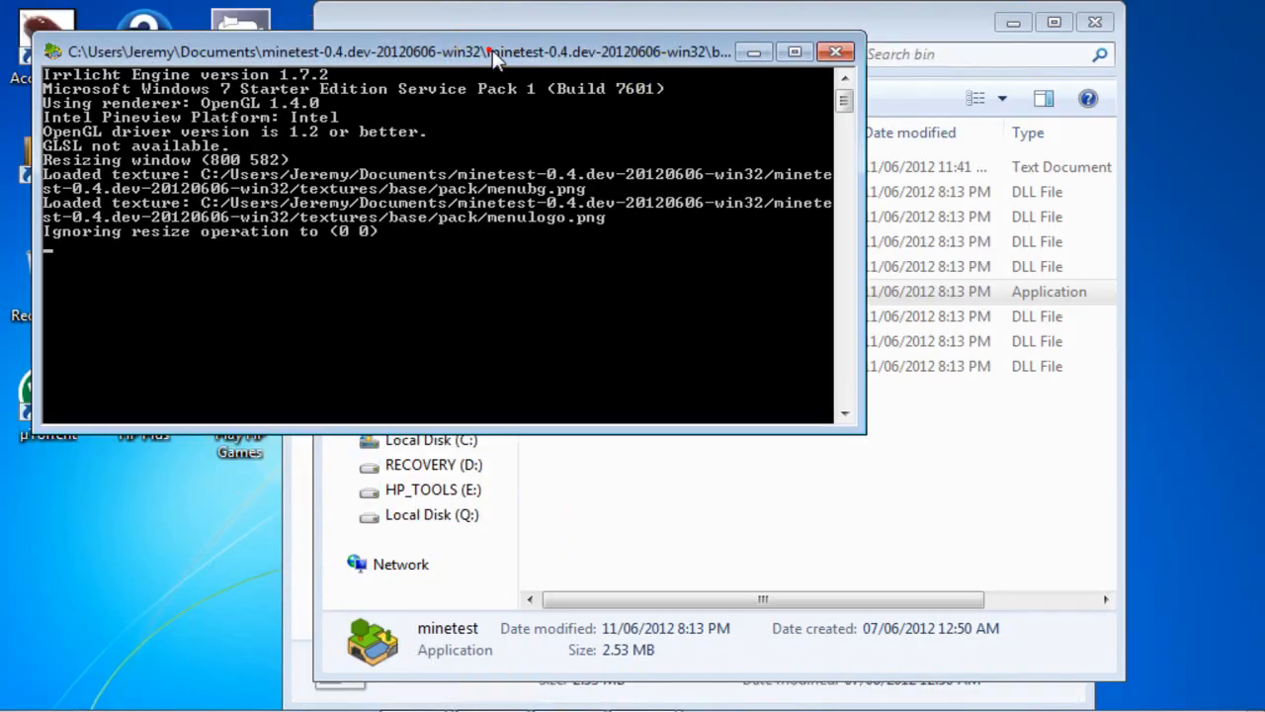
click(835, 51)
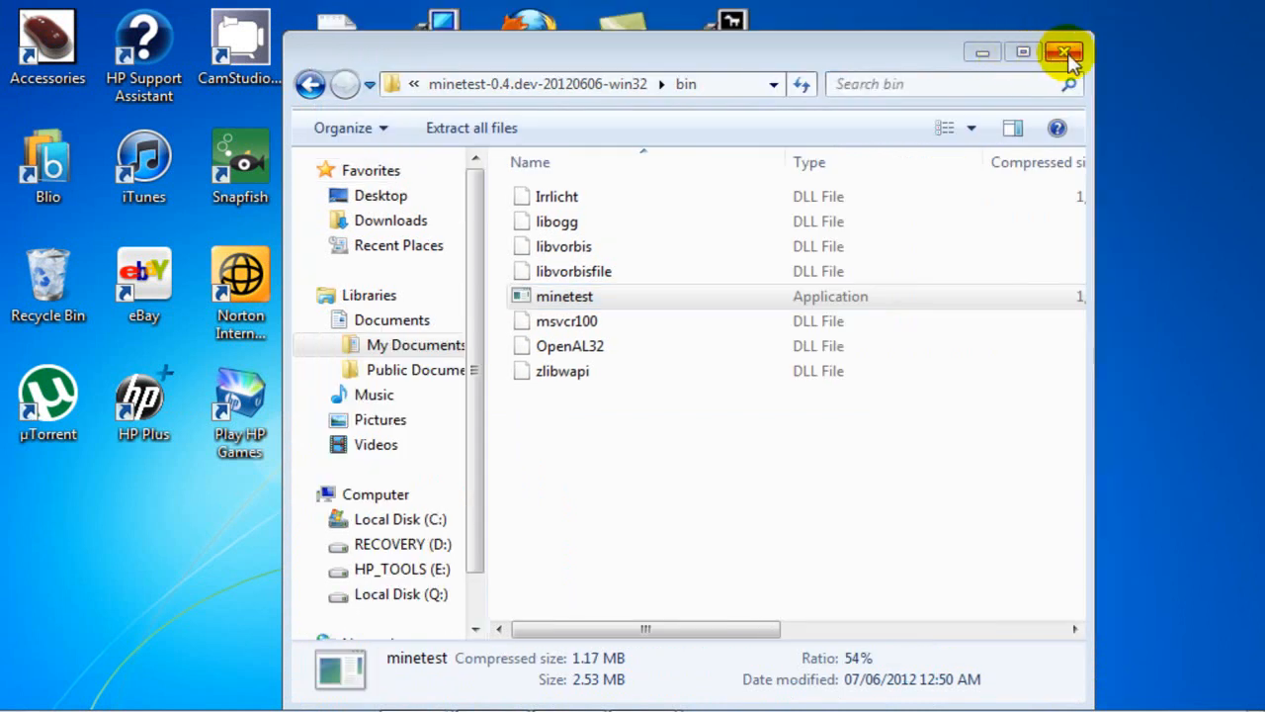
click(1065, 52)
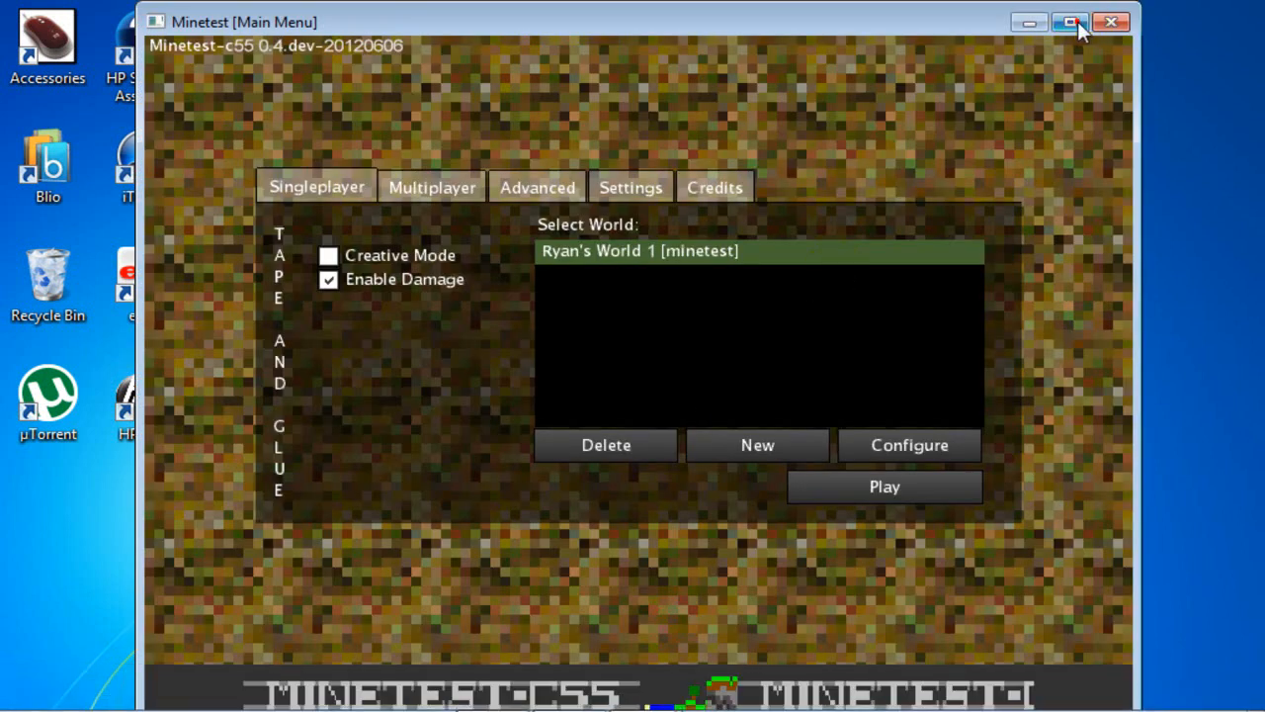
click(1069, 22)
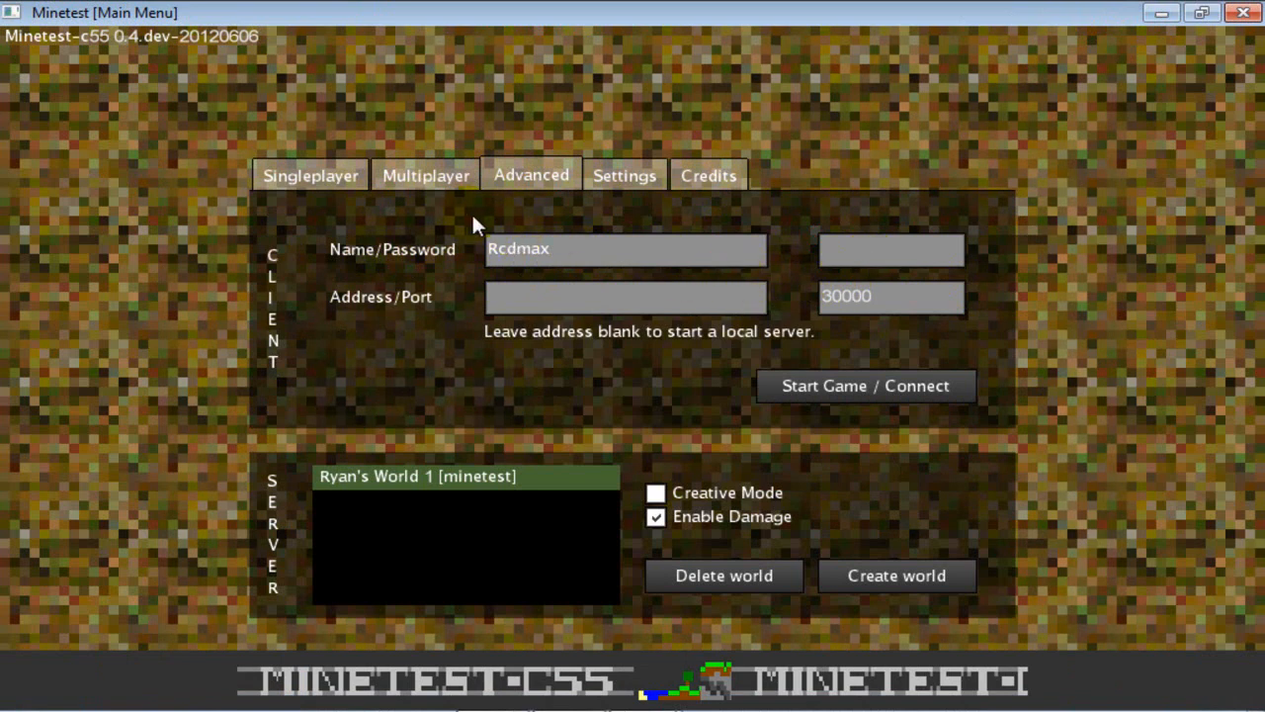
mouse_move(336, 228)
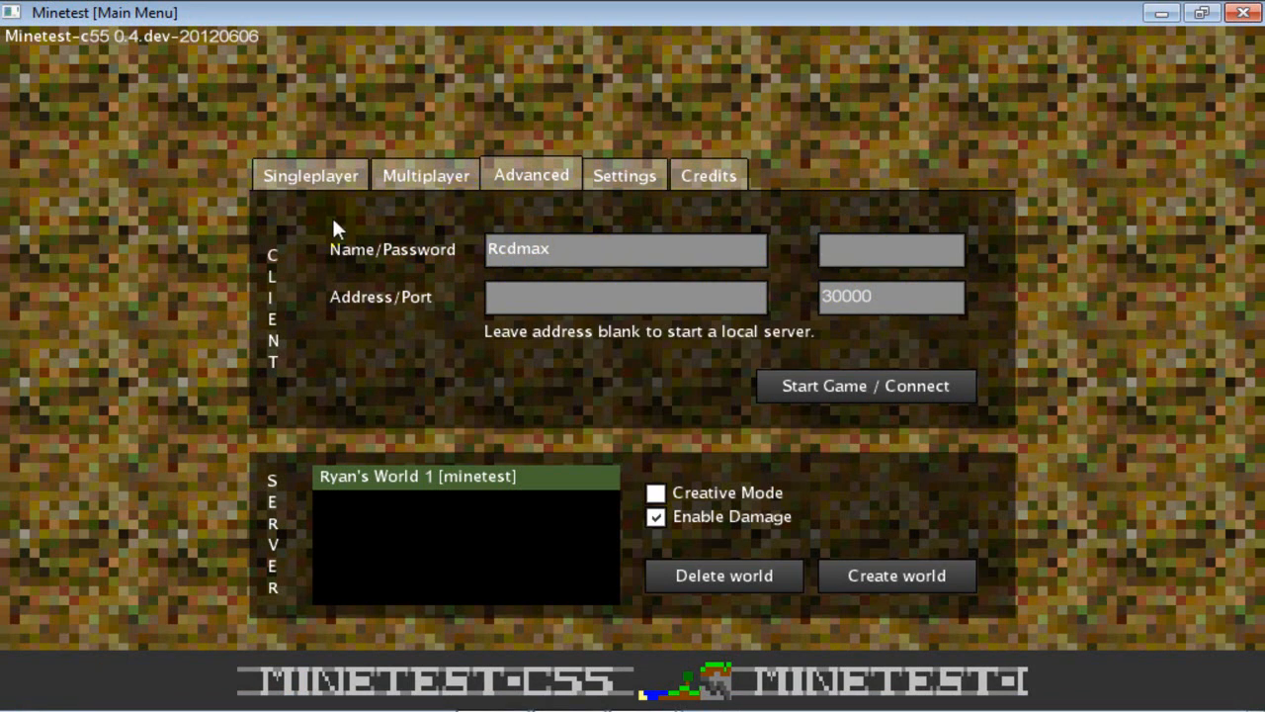
- Check the Multiplayer tab, then play the singleplayer world with damage enabled
click(425, 175)
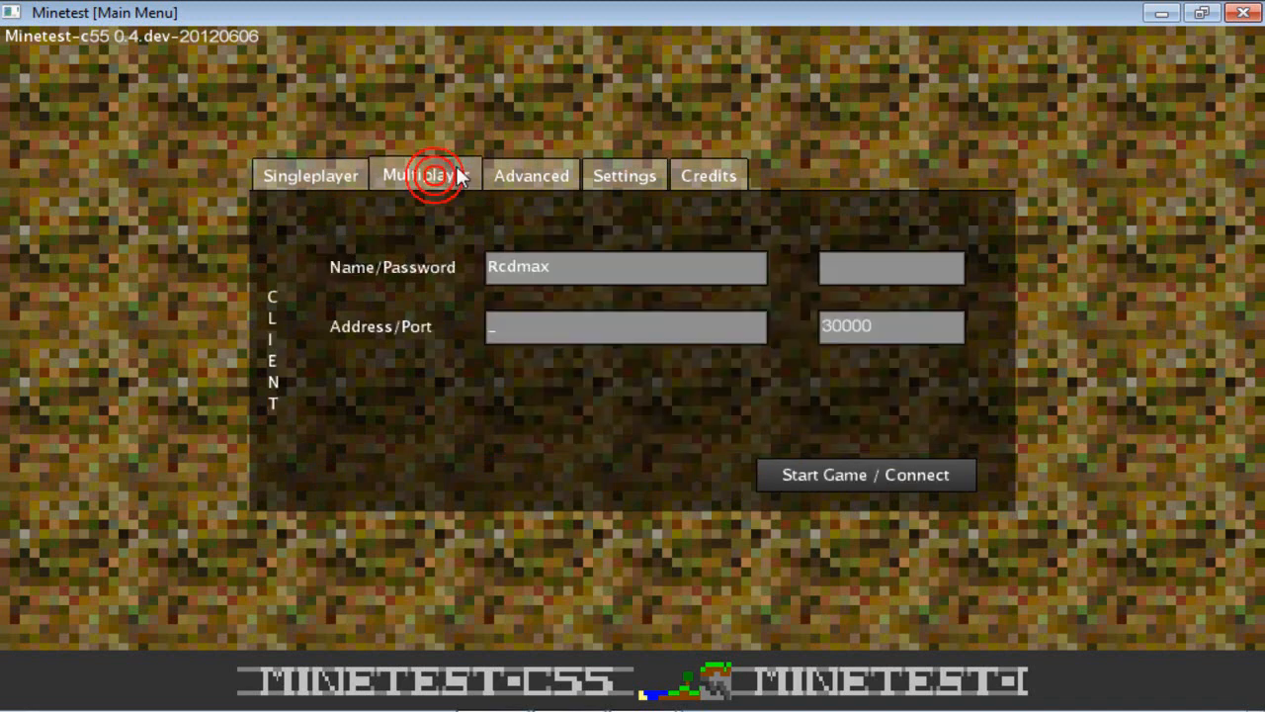
click(426, 175)
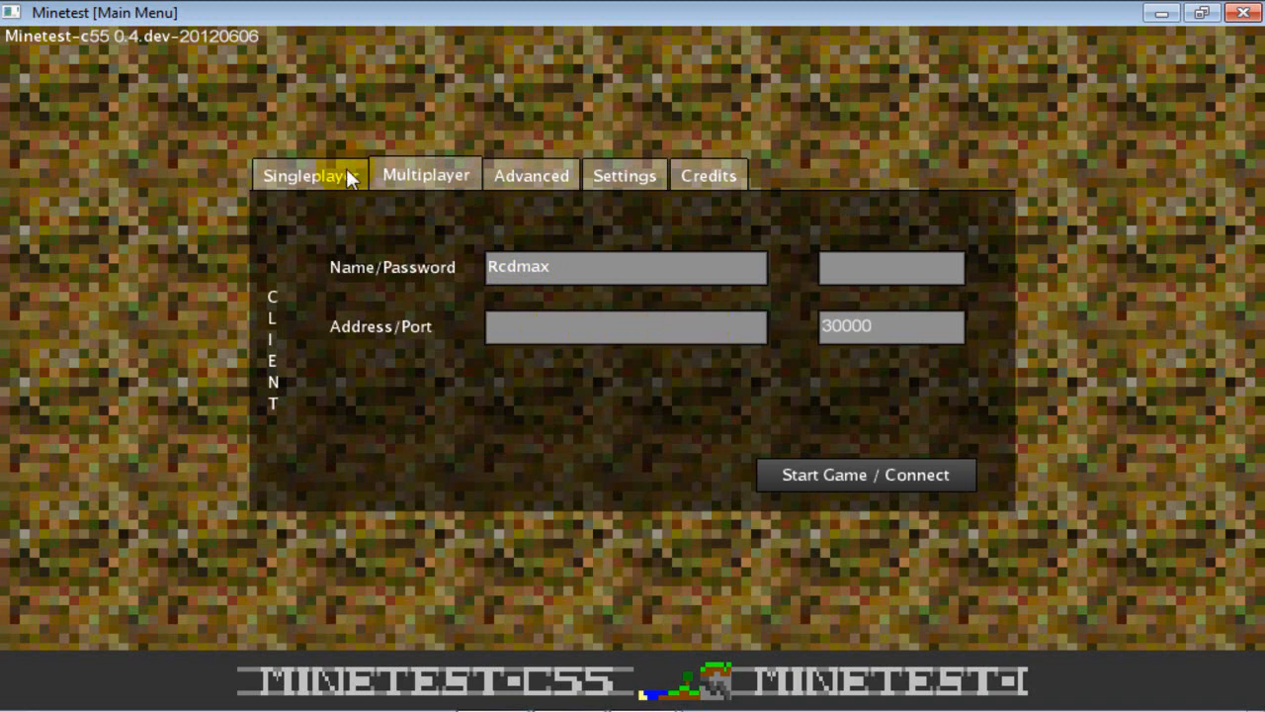
click(310, 175)
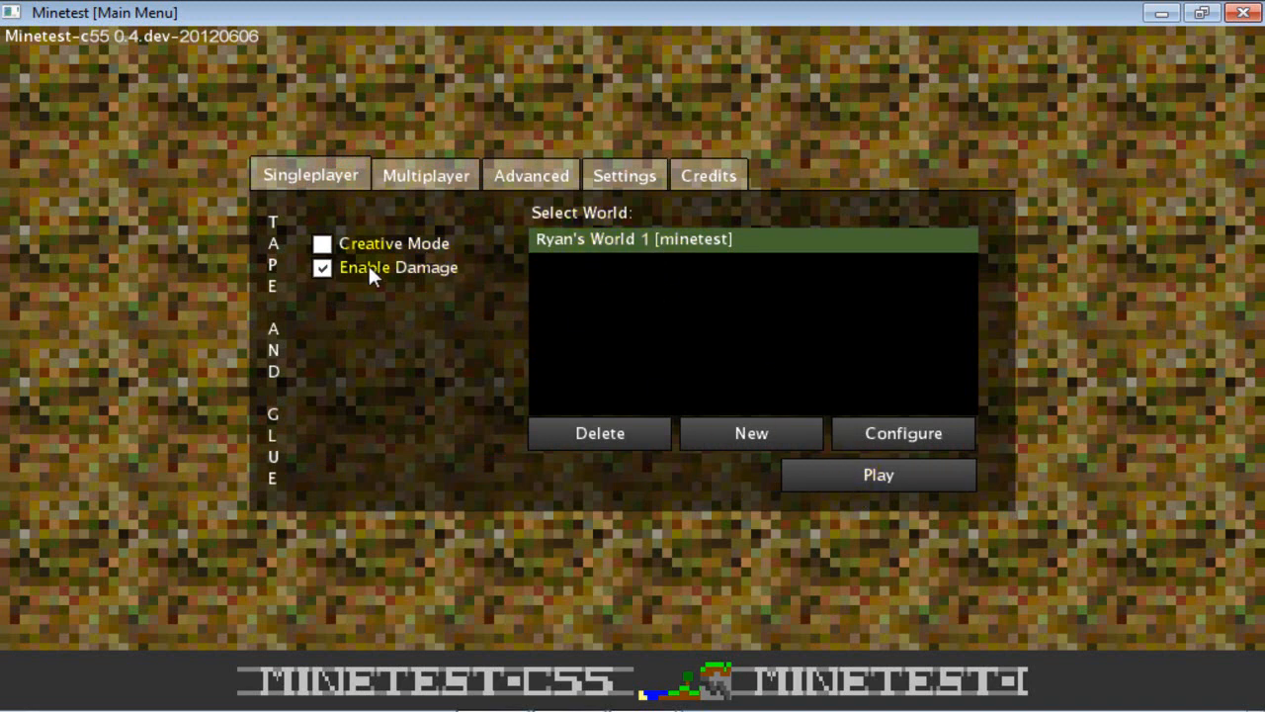
click(321, 267)
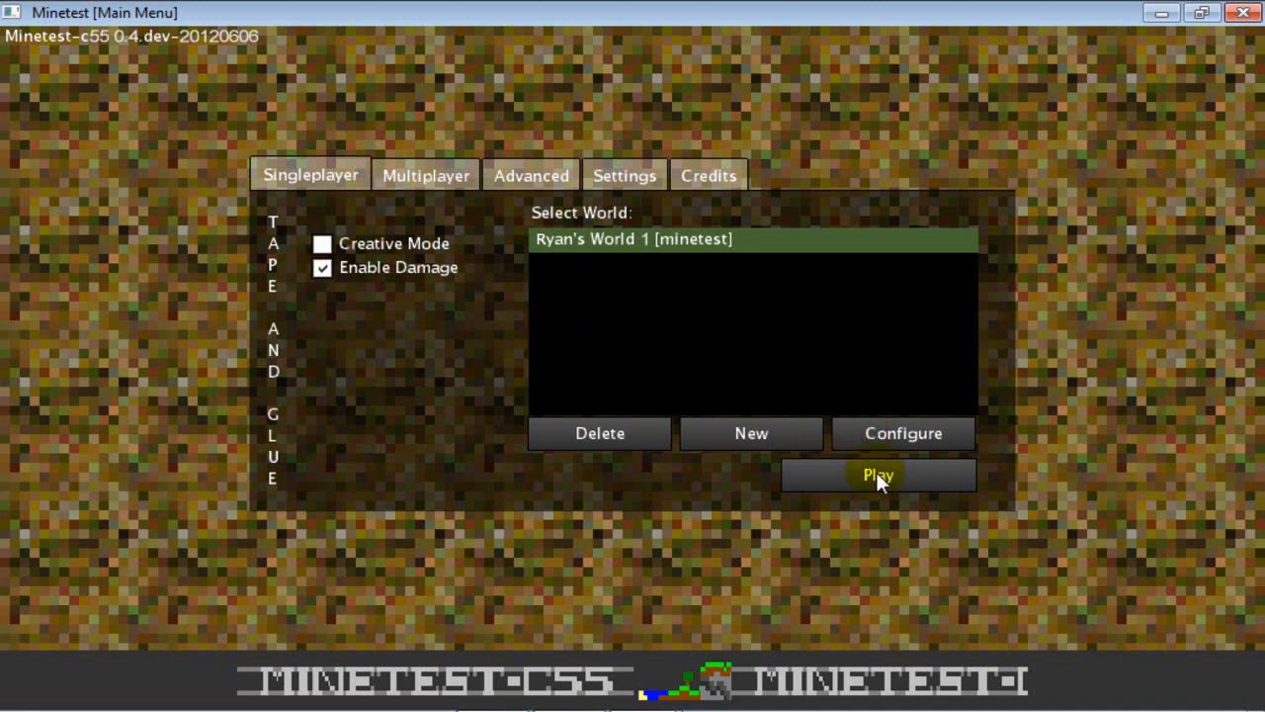
click(877, 474)
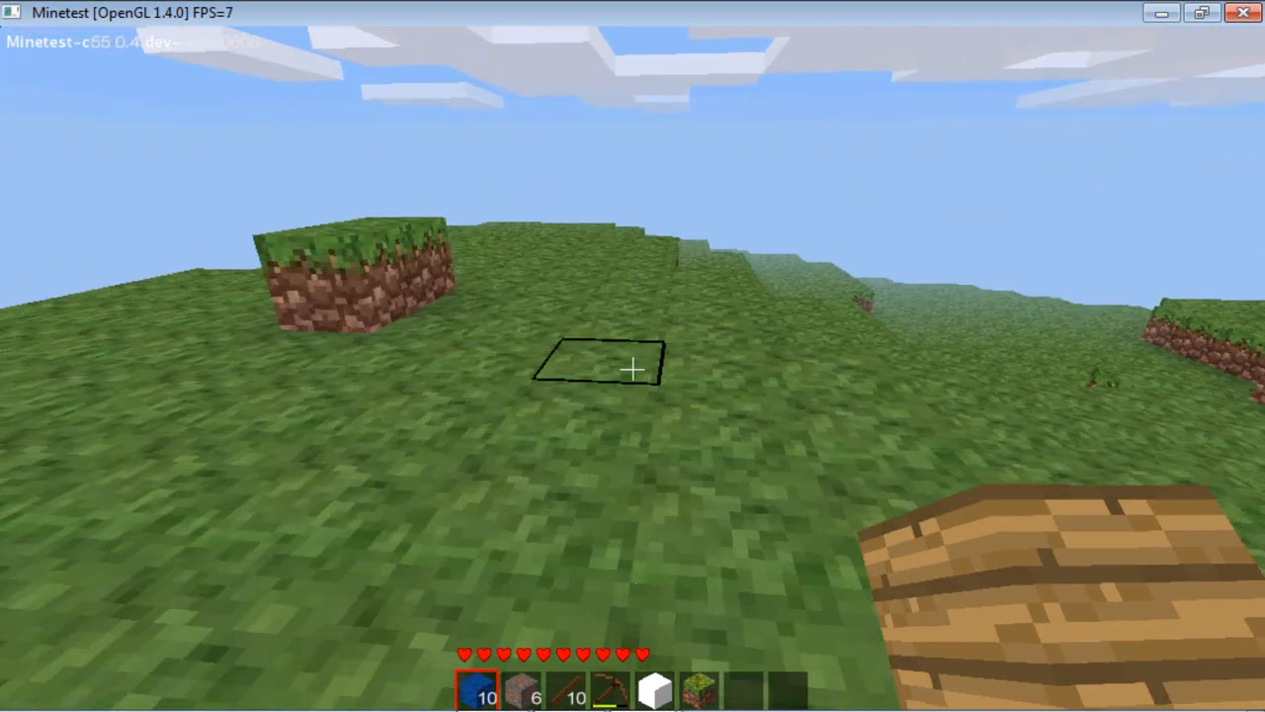
mouse_move(633, 355)
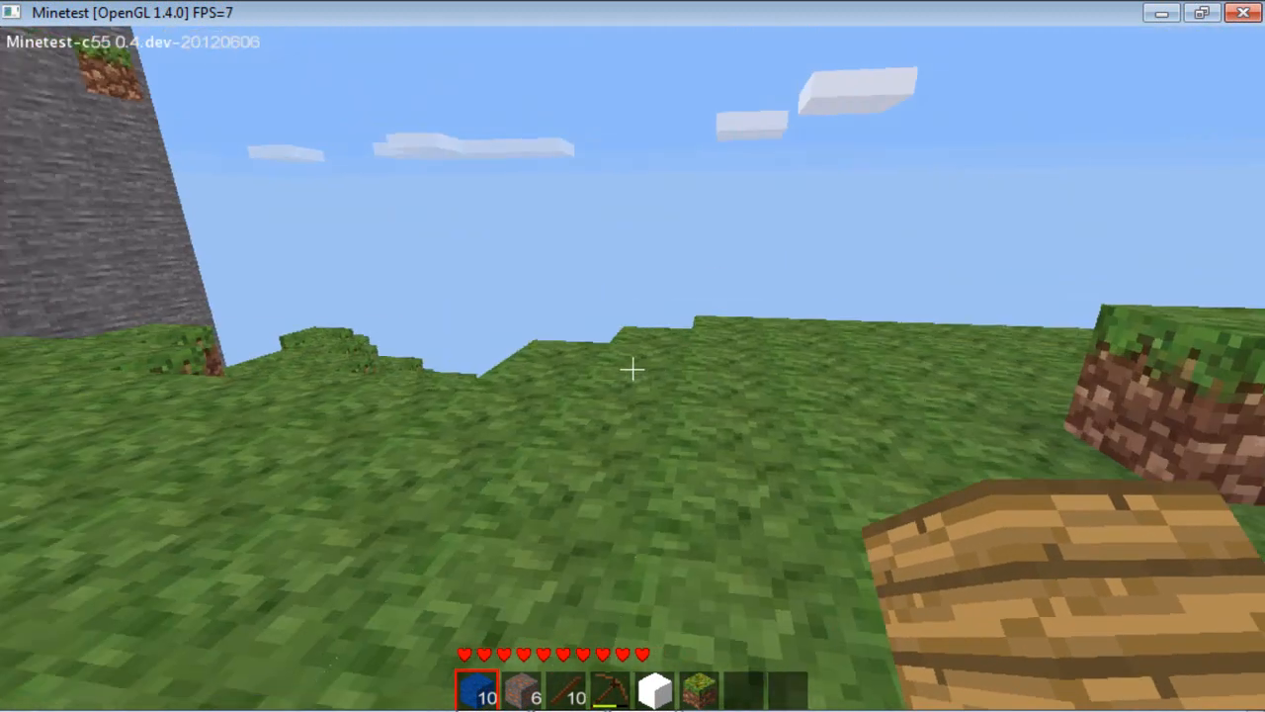
- Pause and resume the game, then place three tree-trunk blocks on the grass
key(Escape)
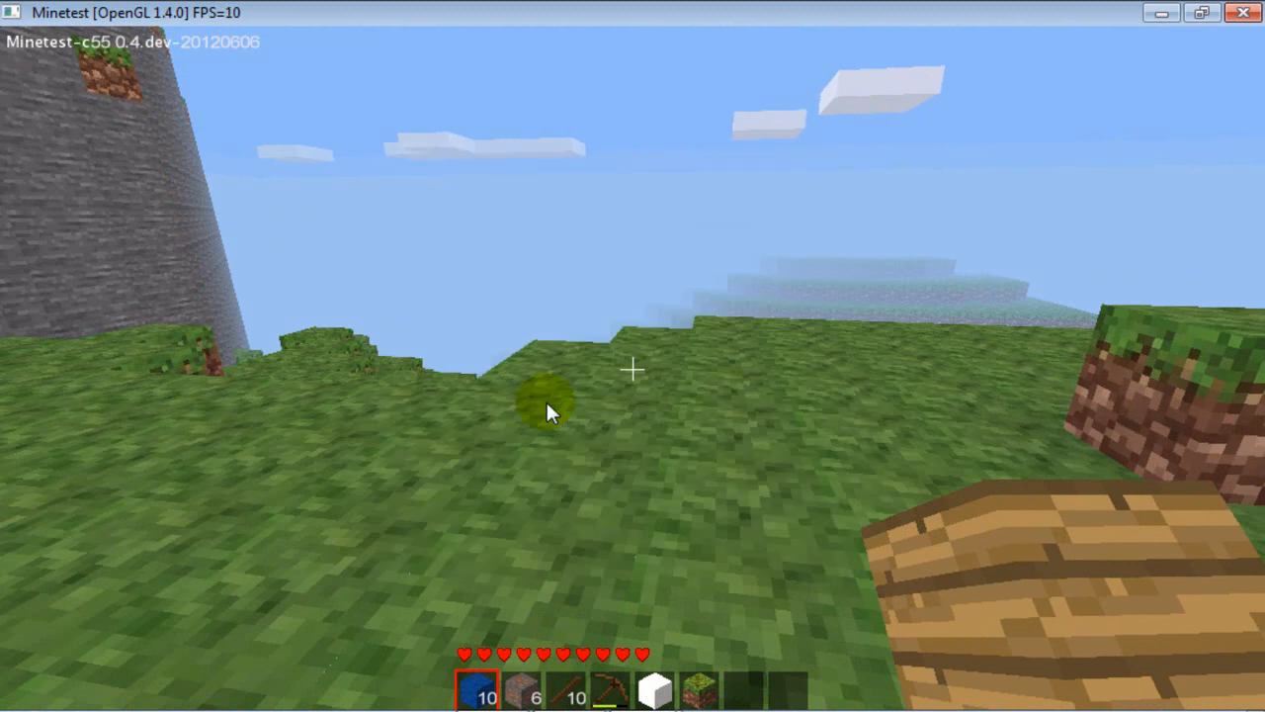
key(Escape)
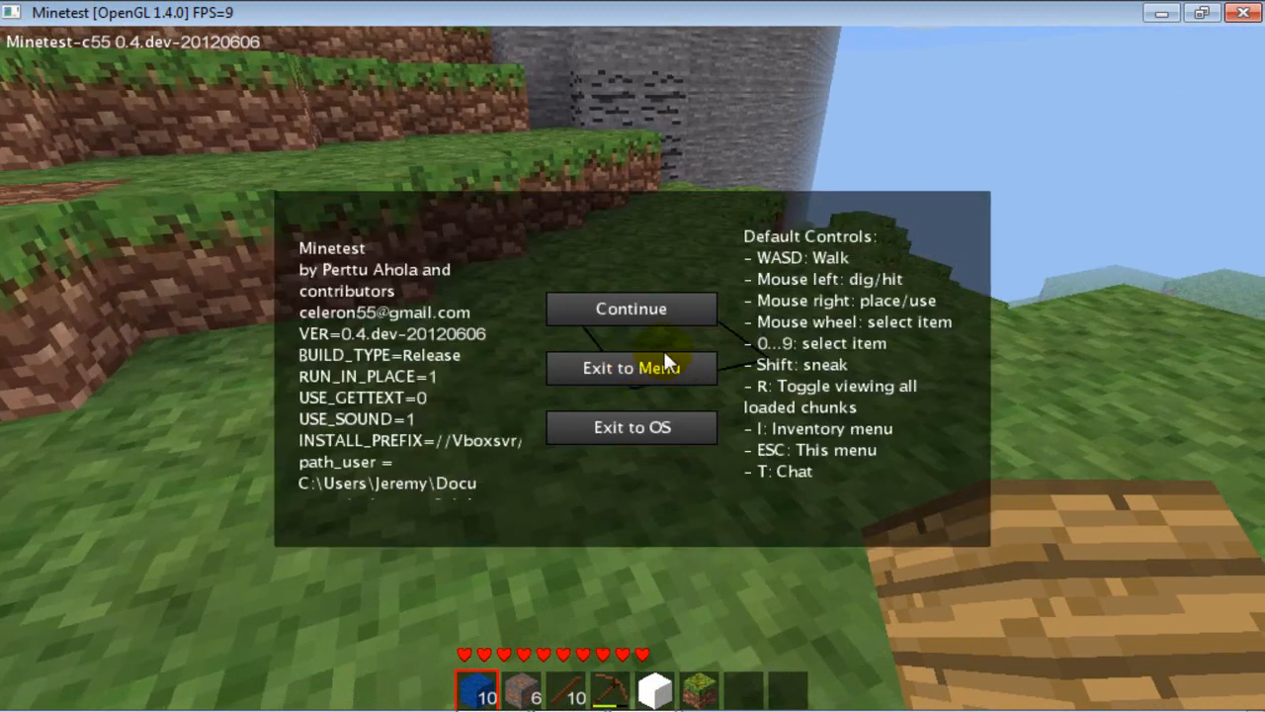
click(631, 308)
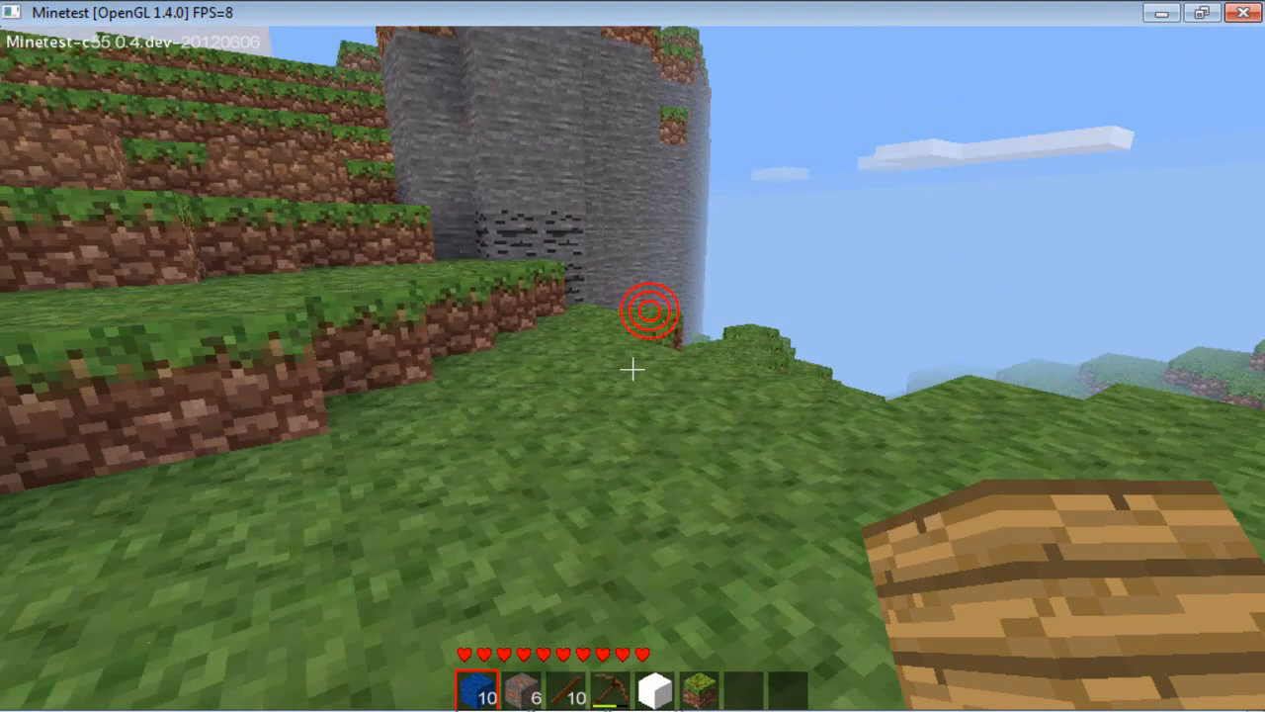
key(i)
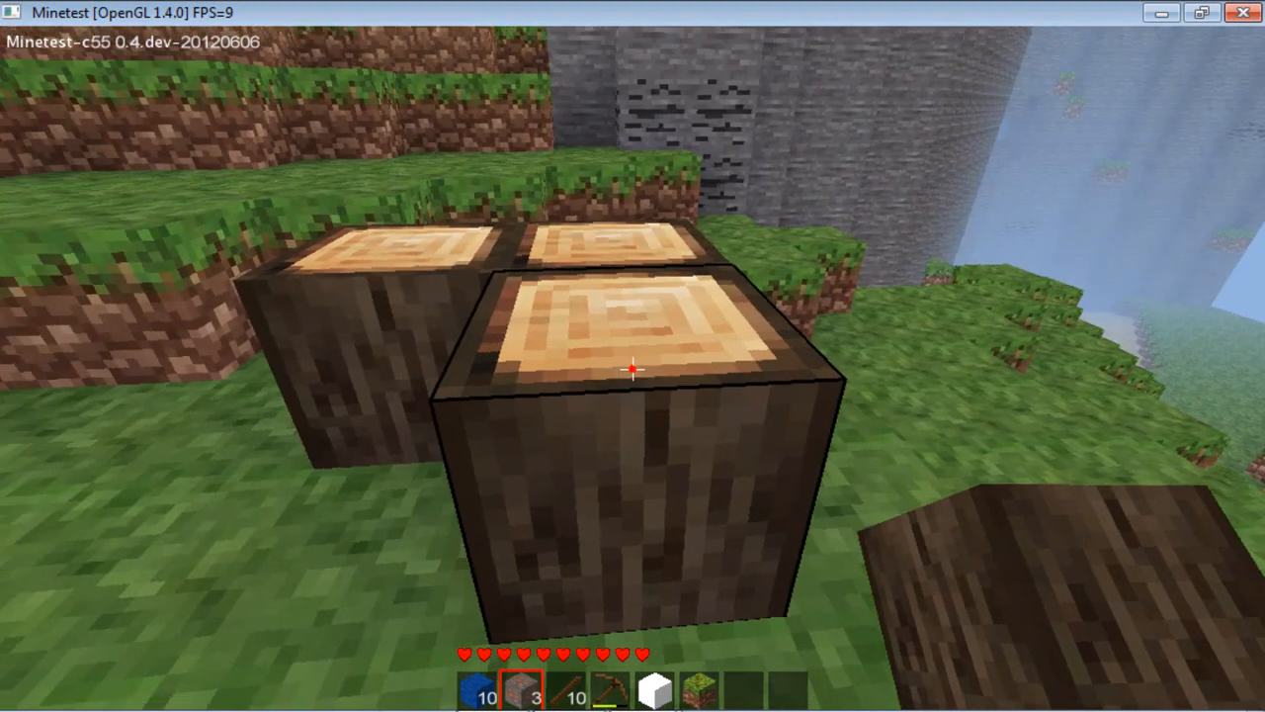
- Dig up the trunk blocks and mine coal ore from the stone cliff with the pickaxe
click(632, 371)
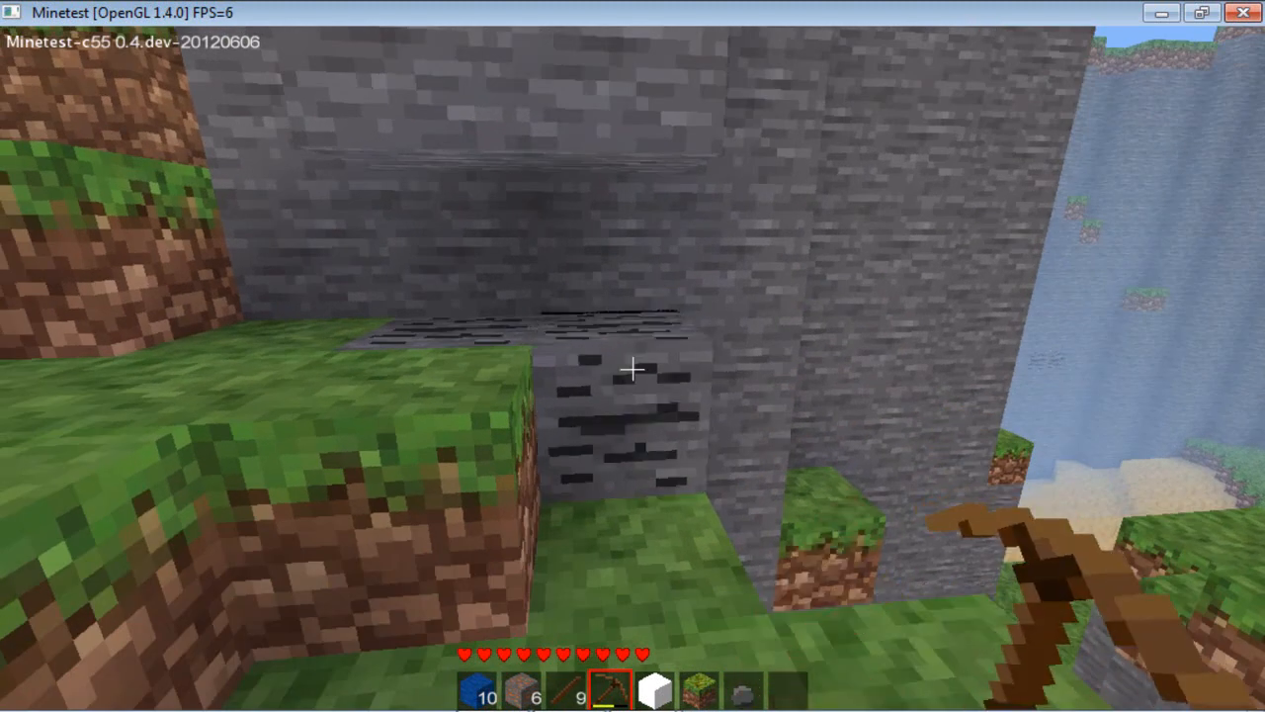
click(633, 370)
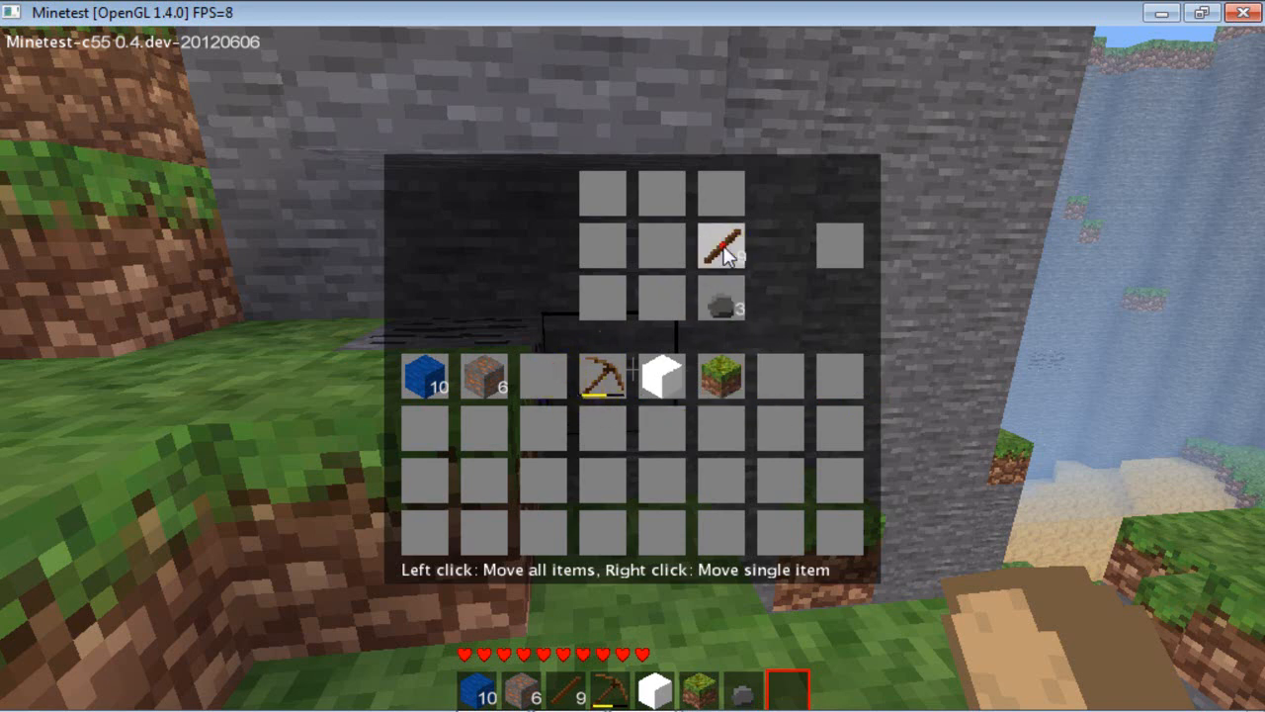
- Craft twelve torches from sticks and coal into the hotbar and resume play
click(722, 245)
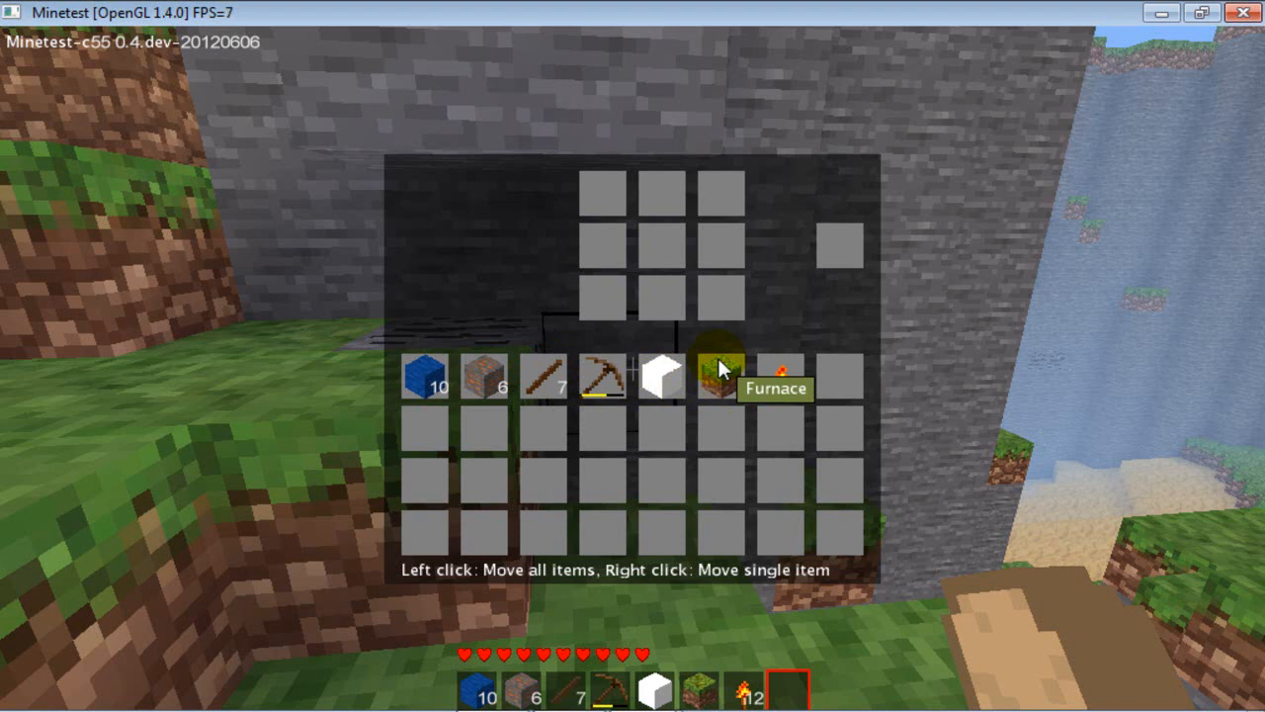
key(Escape)
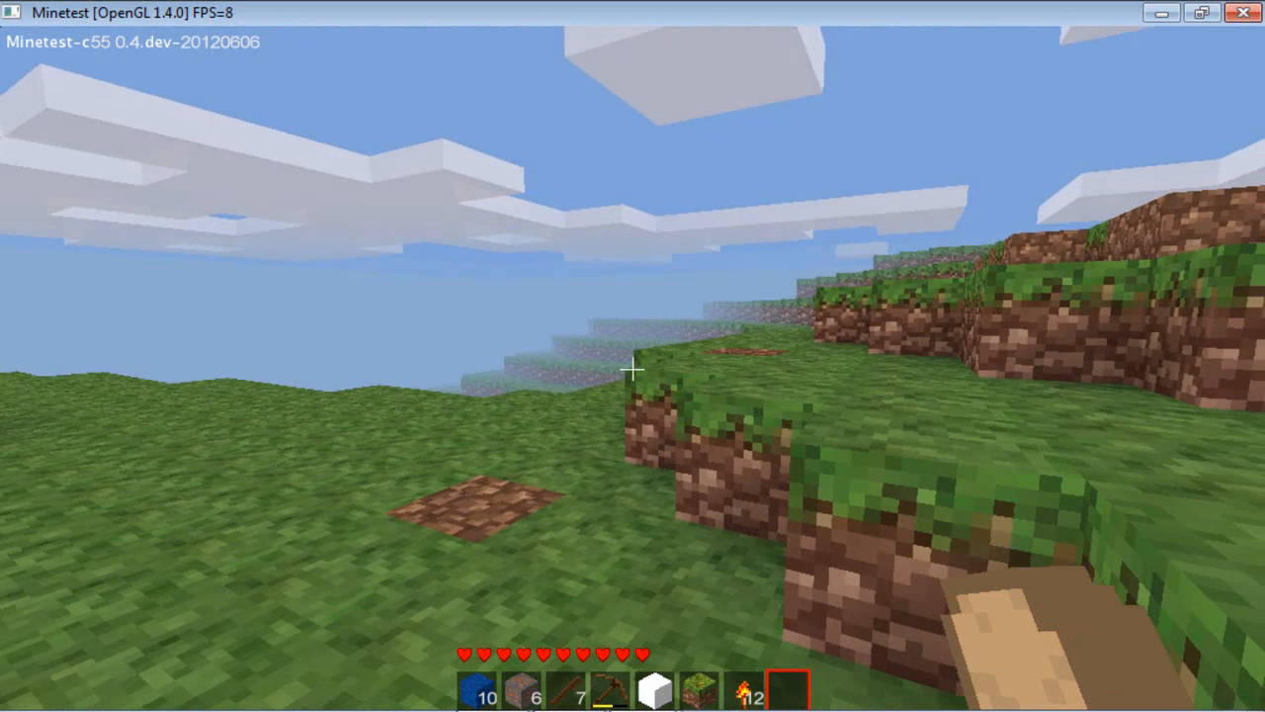
- Exit the singleplayer world back to the main menu listing Ryan's World 1
key(Escape)
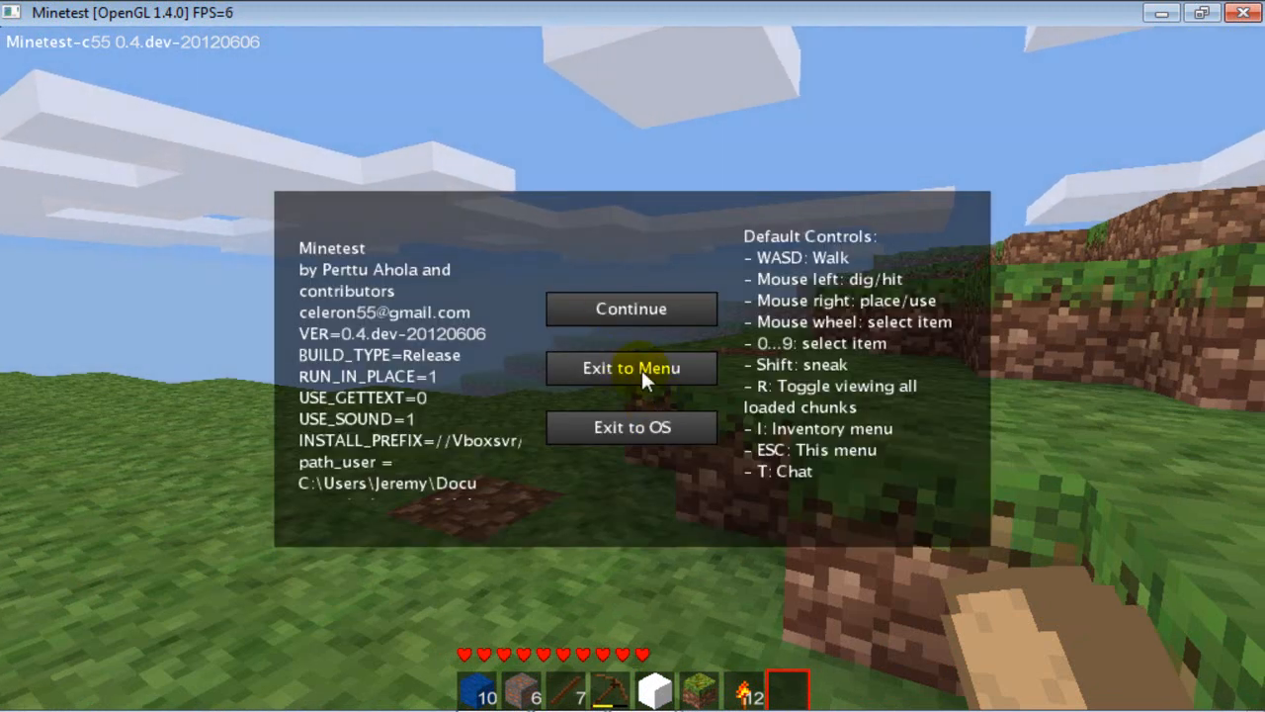
click(631, 367)
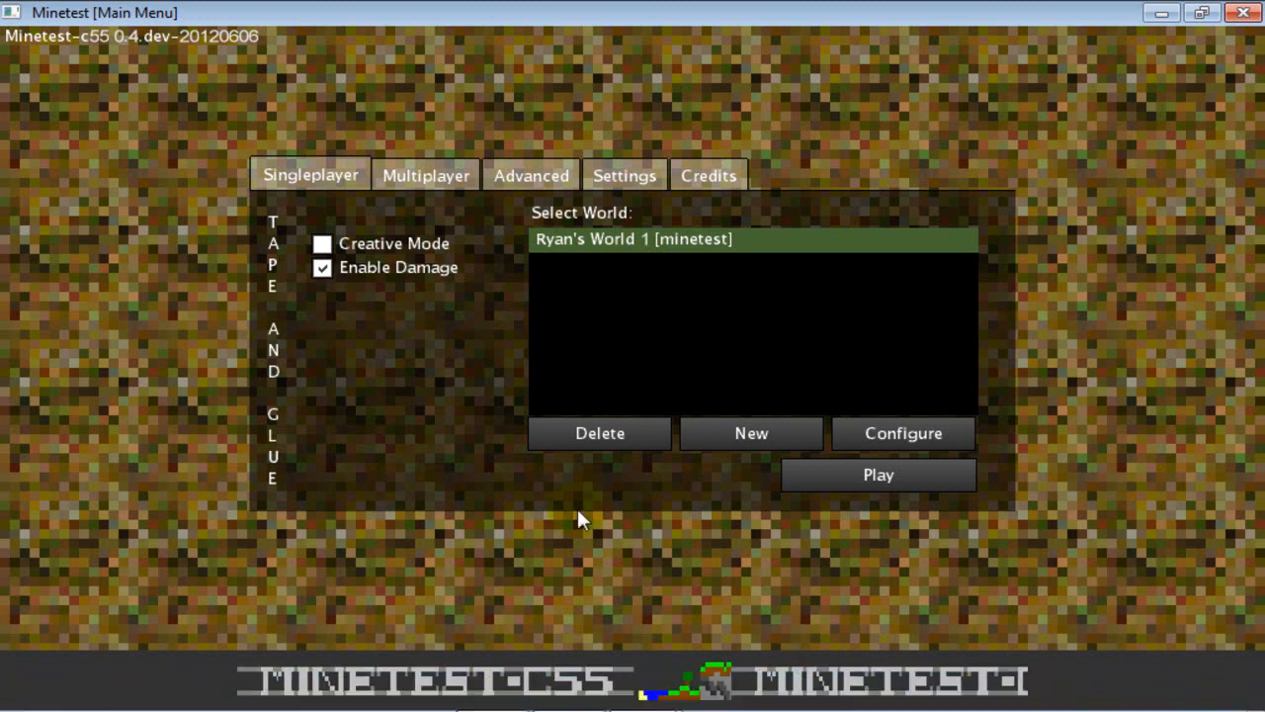
mouse_move(561, 497)
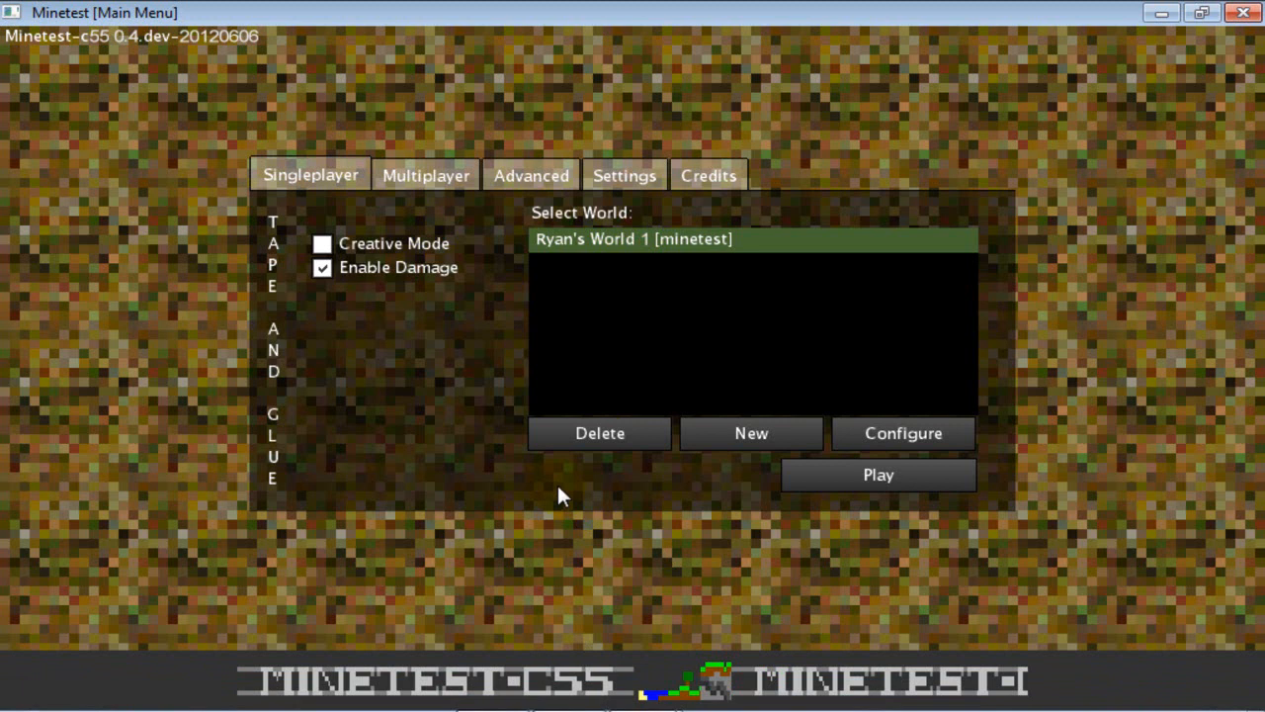
mouse_move(1020, 66)
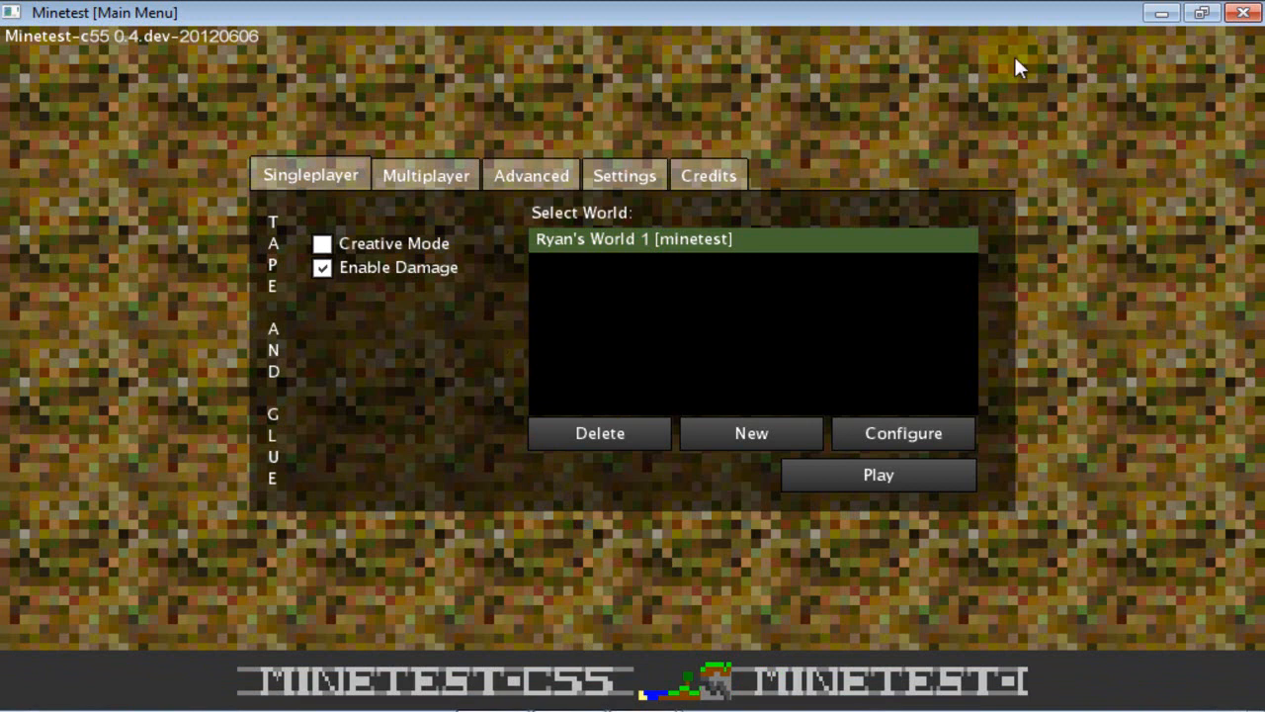